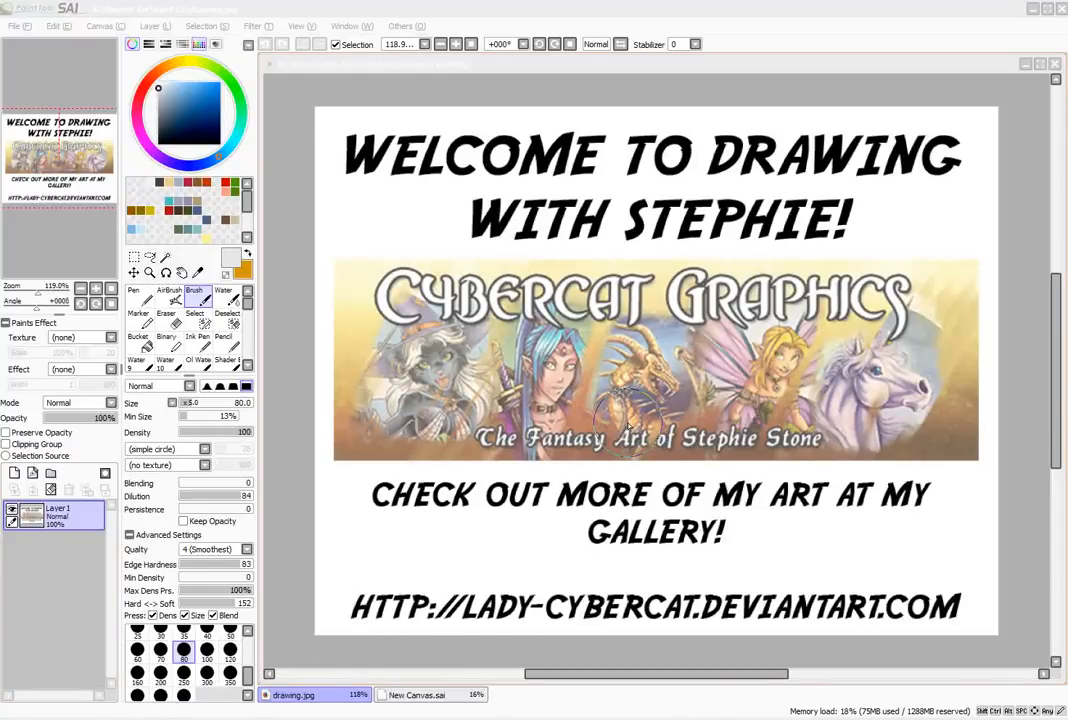
pyautogui.moveTo(616, 418)
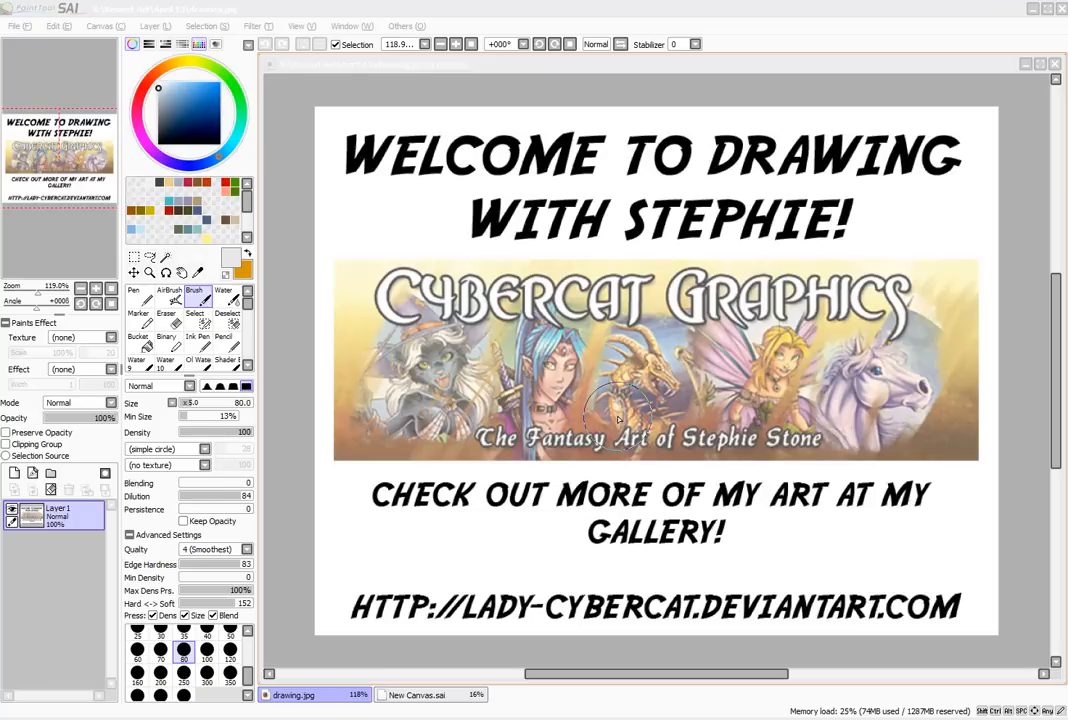
pyautogui.moveTo(504, 344)
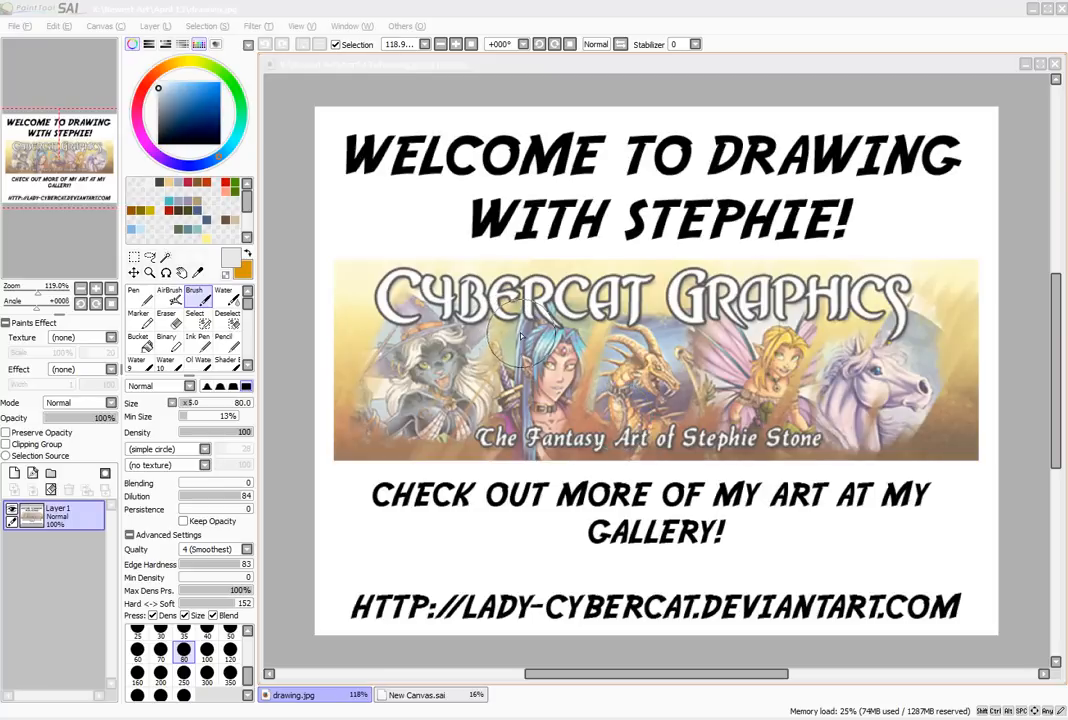
pyautogui.moveTo(520, 344)
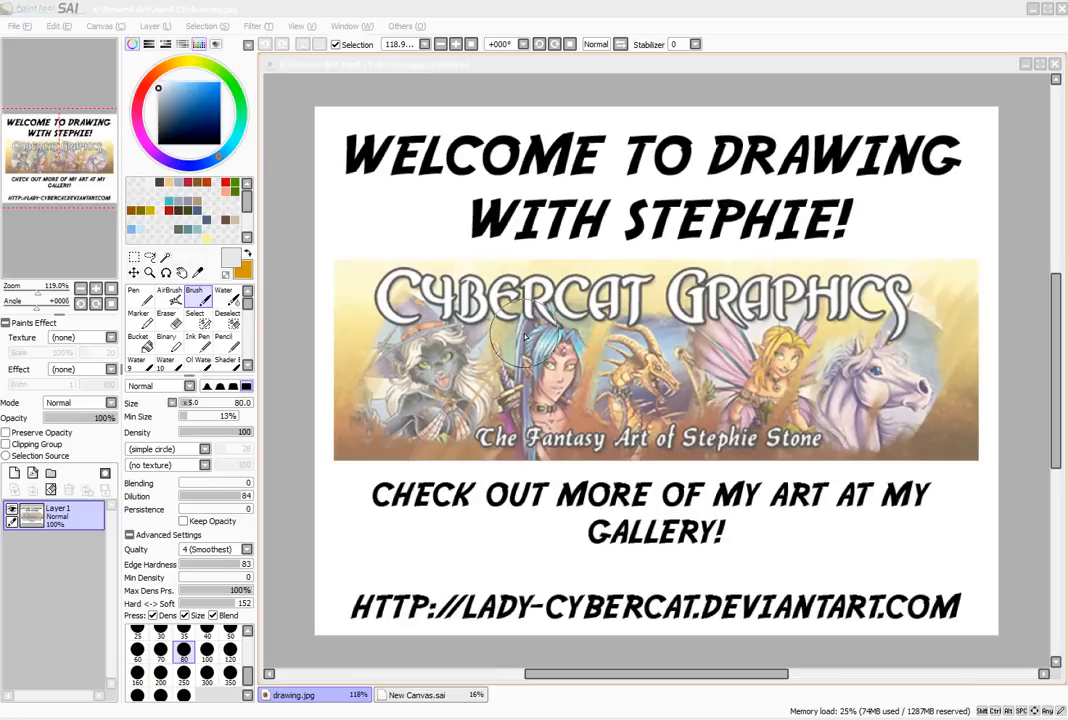
pyautogui.moveTo(520, 350)
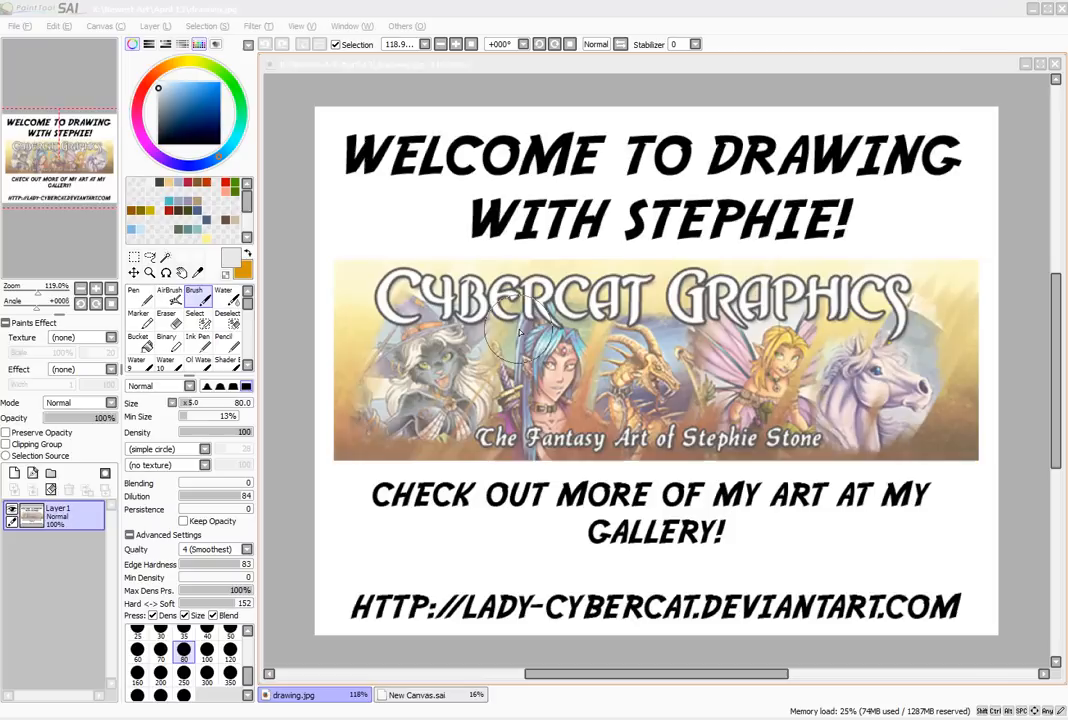
pyautogui.moveTo(910, 176)
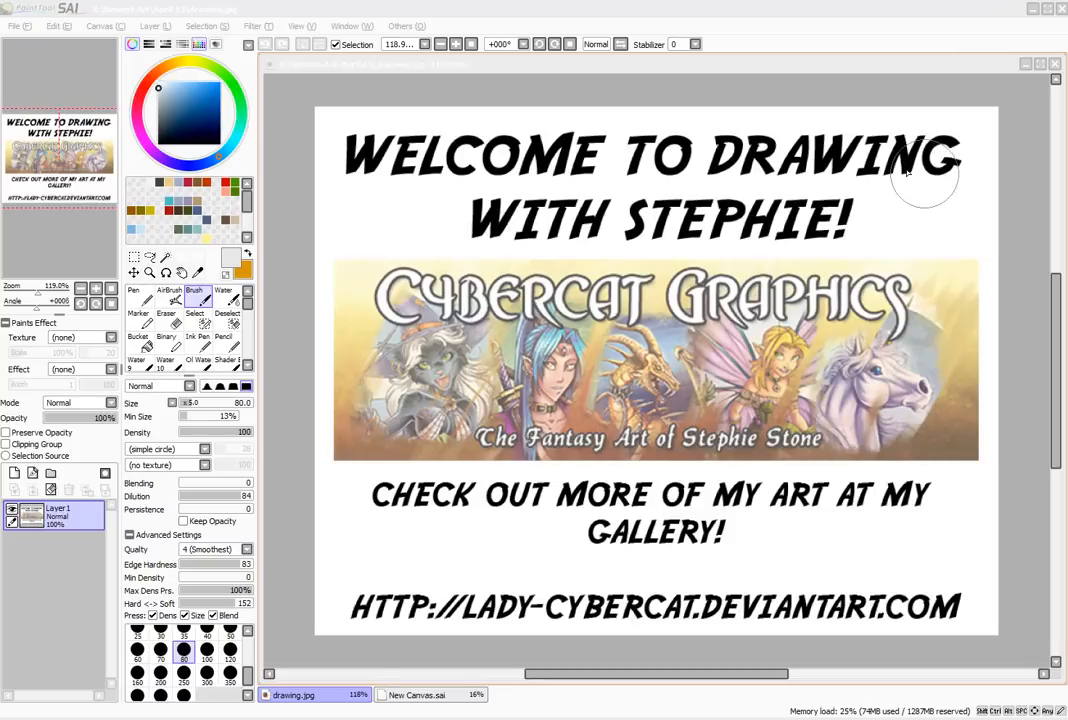
pyautogui.moveTo(976, 140)
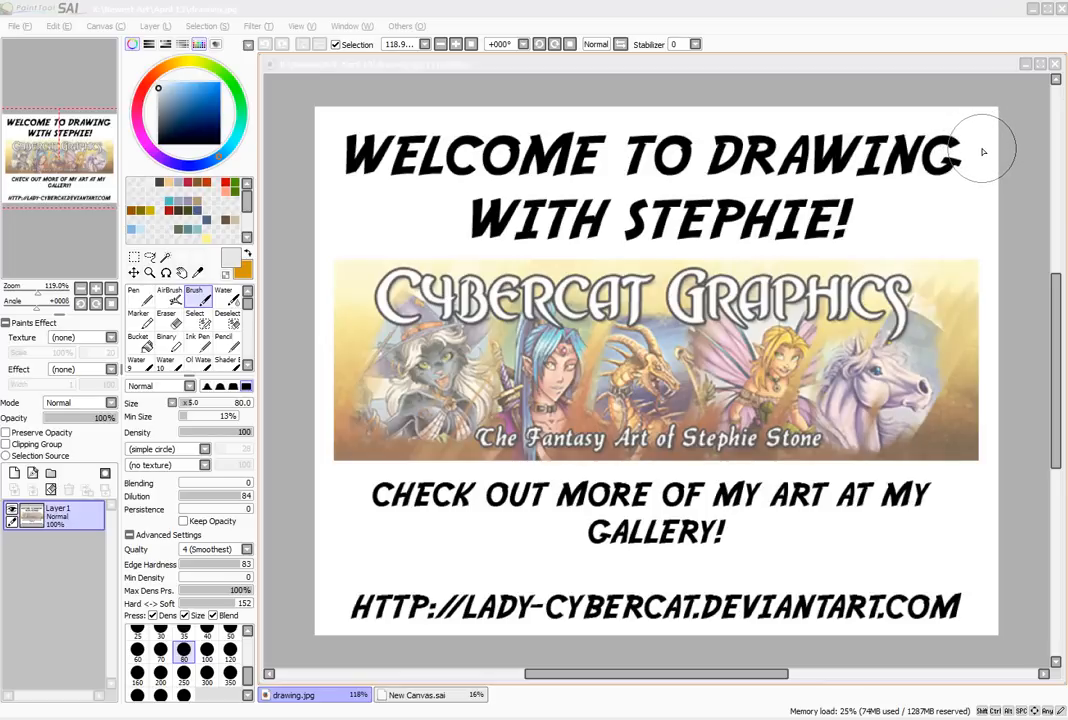
pyautogui.moveTo(1024, 112)
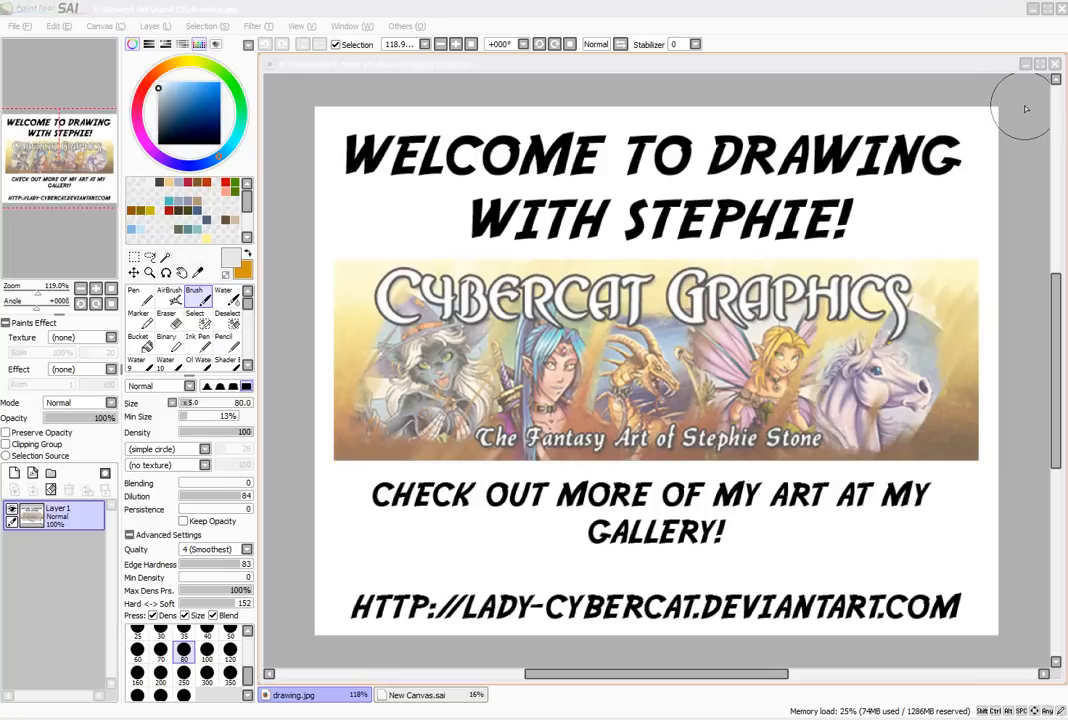
pyautogui.moveTo(1024, 114)
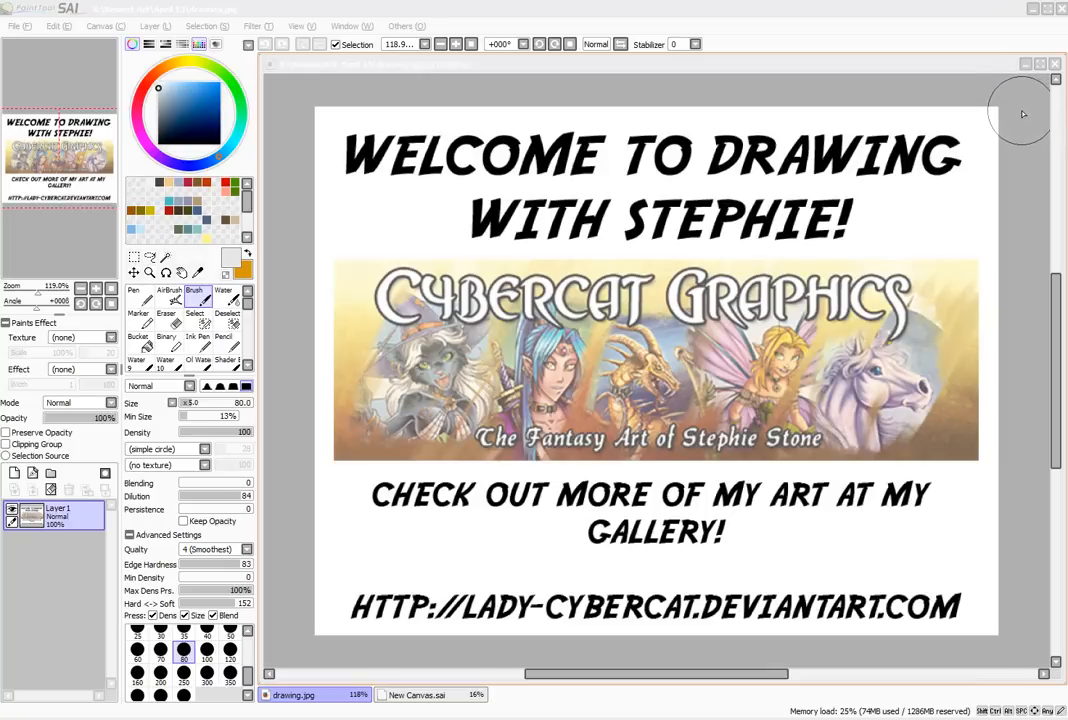
pyautogui.moveTo(1022, 68)
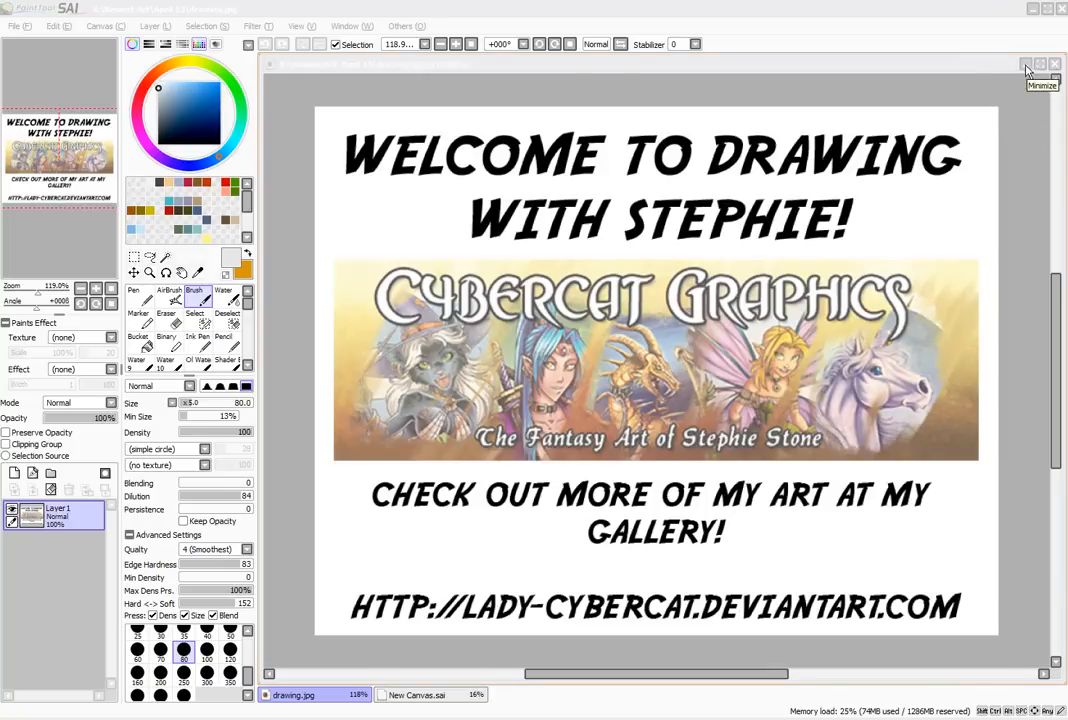
# Put the welcome banner image away and enlarge the blank New Canvas view.
pyautogui.click(436, 694)
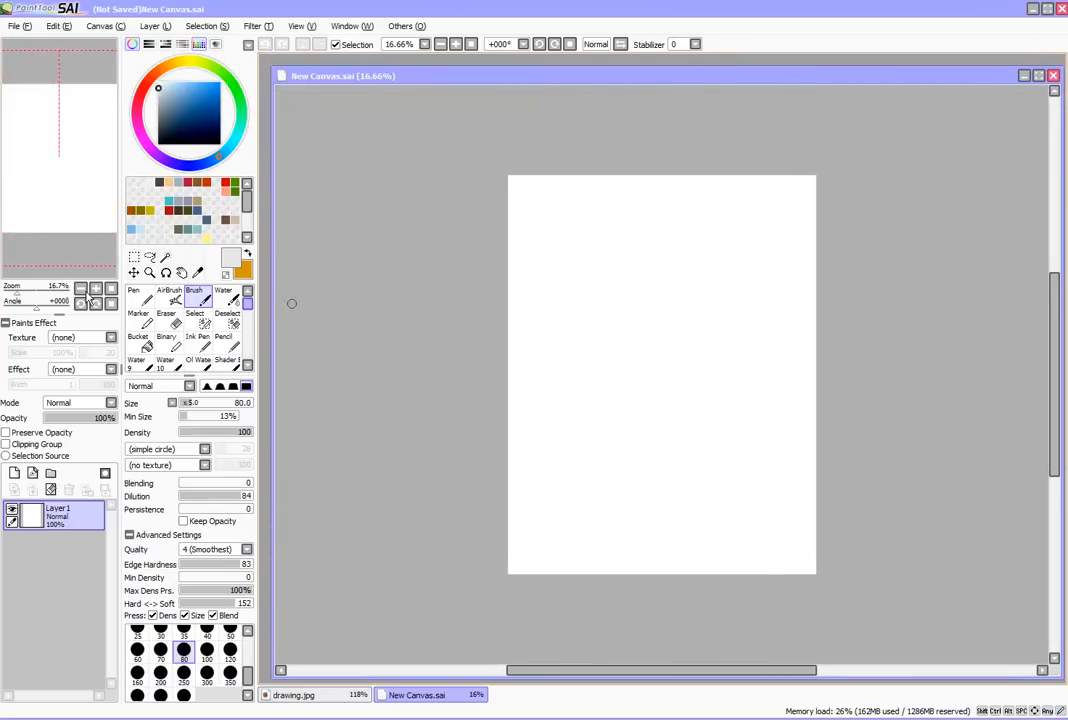
pyautogui.moveTo(596, 218)
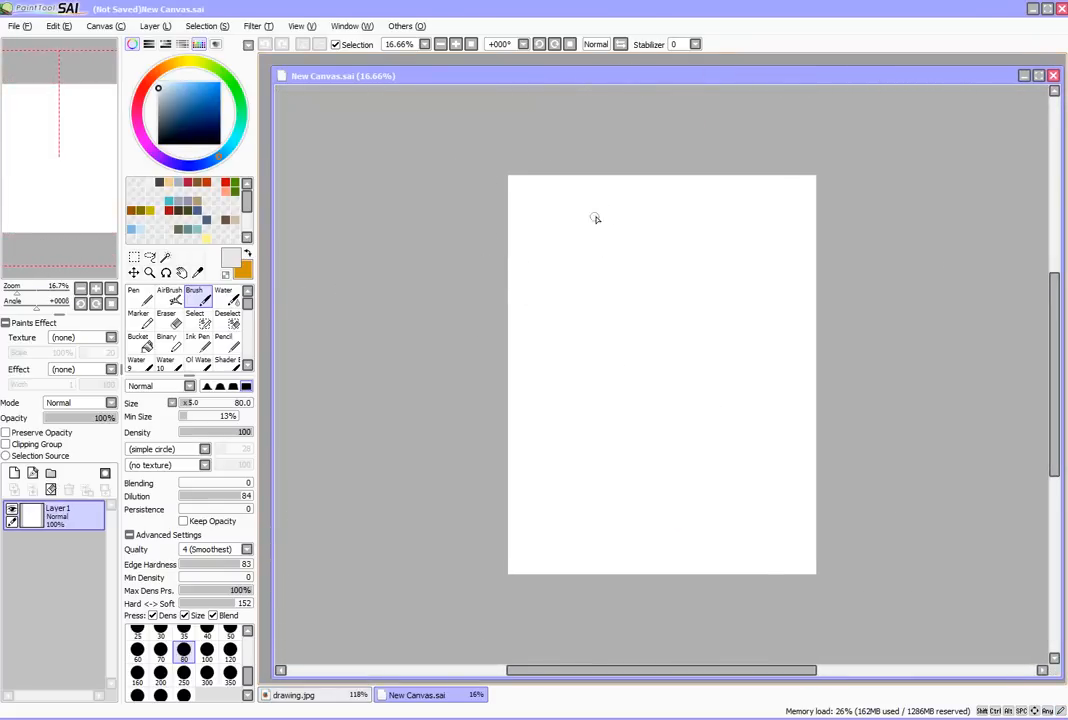
pyautogui.moveTo(660, 670); pyautogui.dragTo(578, 678)
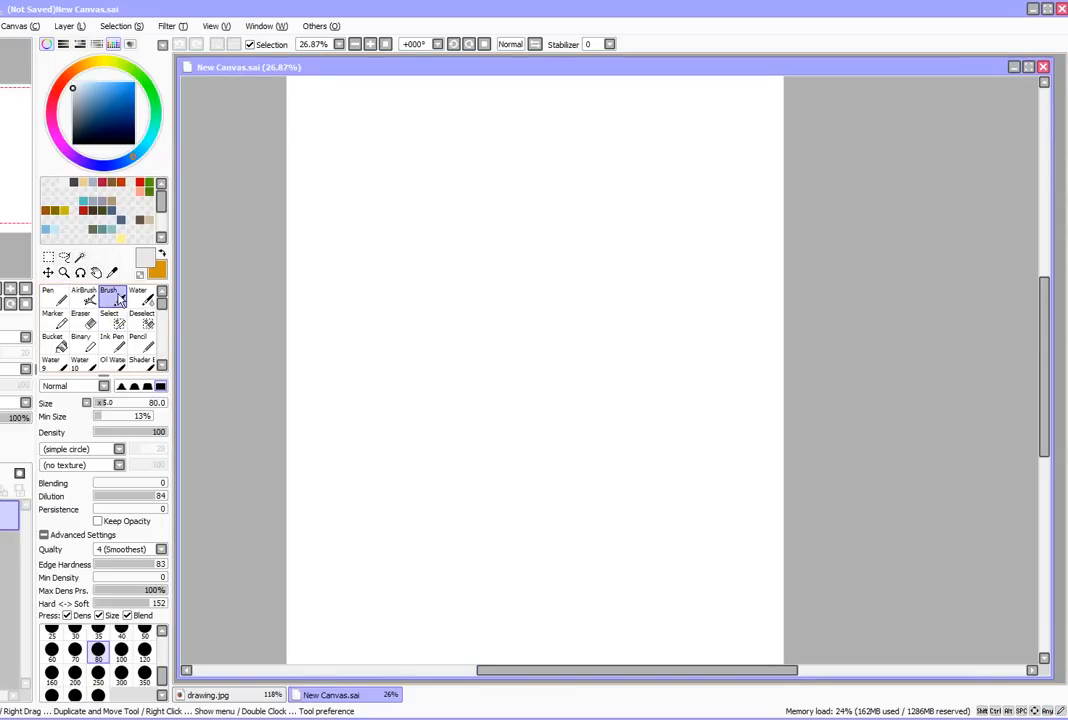
# Switch to the Pen in dark blue and draw a curvy test line on the canvas.
pyautogui.click(48, 292)
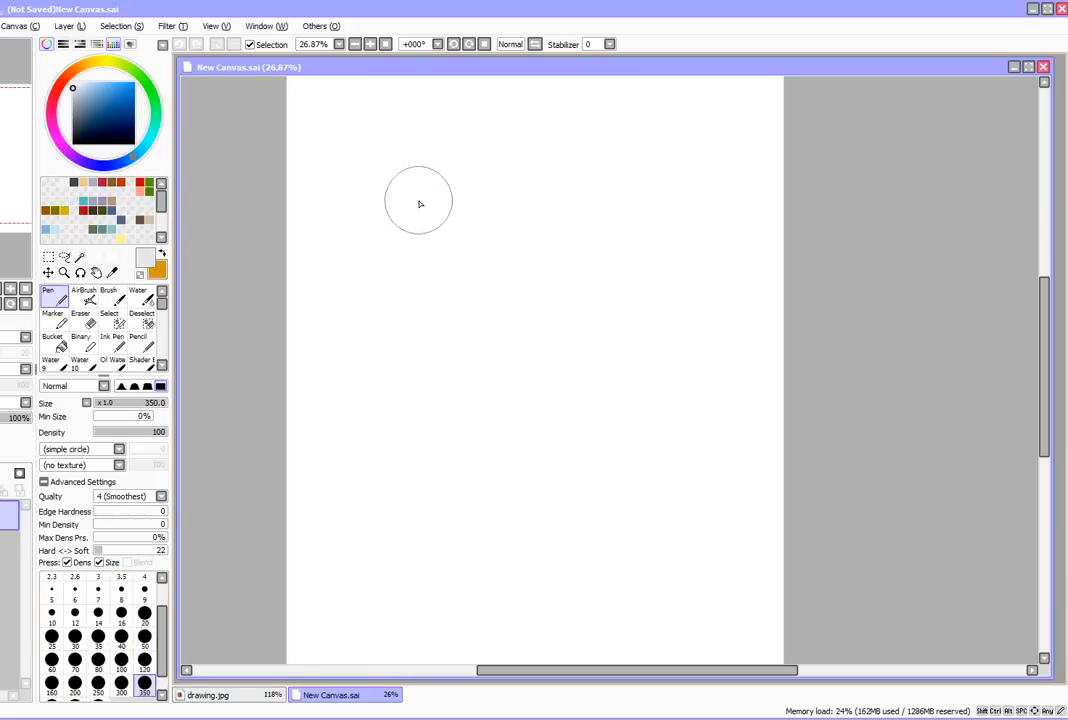
pyautogui.moveTo(420, 200); pyautogui.dragTo(600, 336)
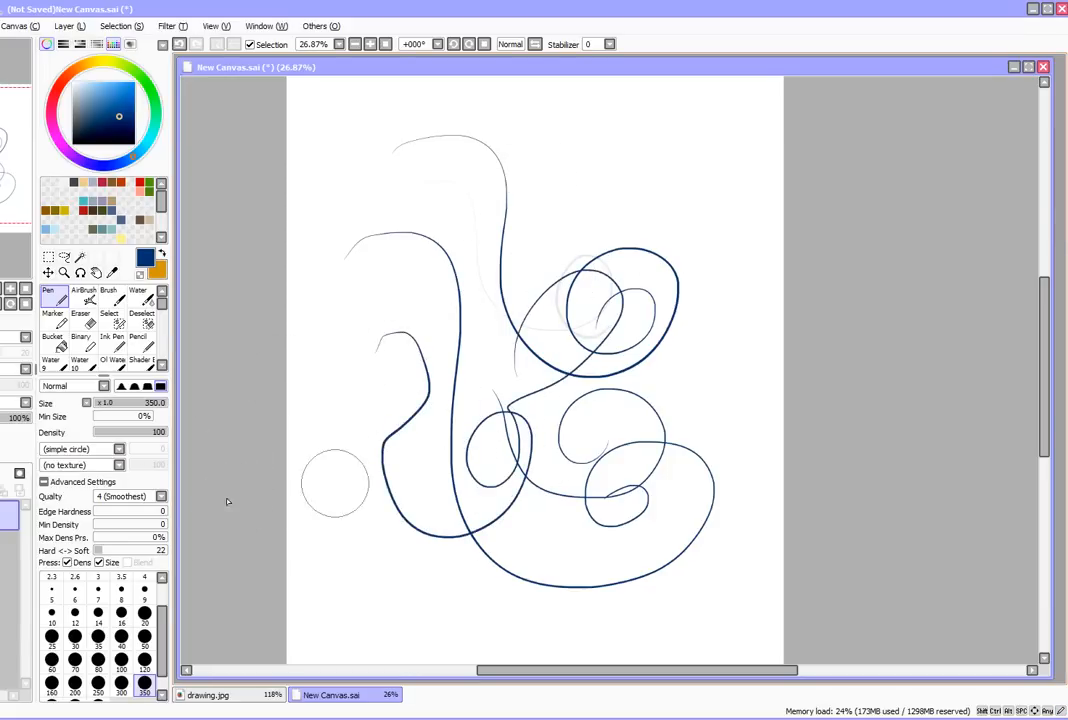
pyautogui.moveTo(244, 412)
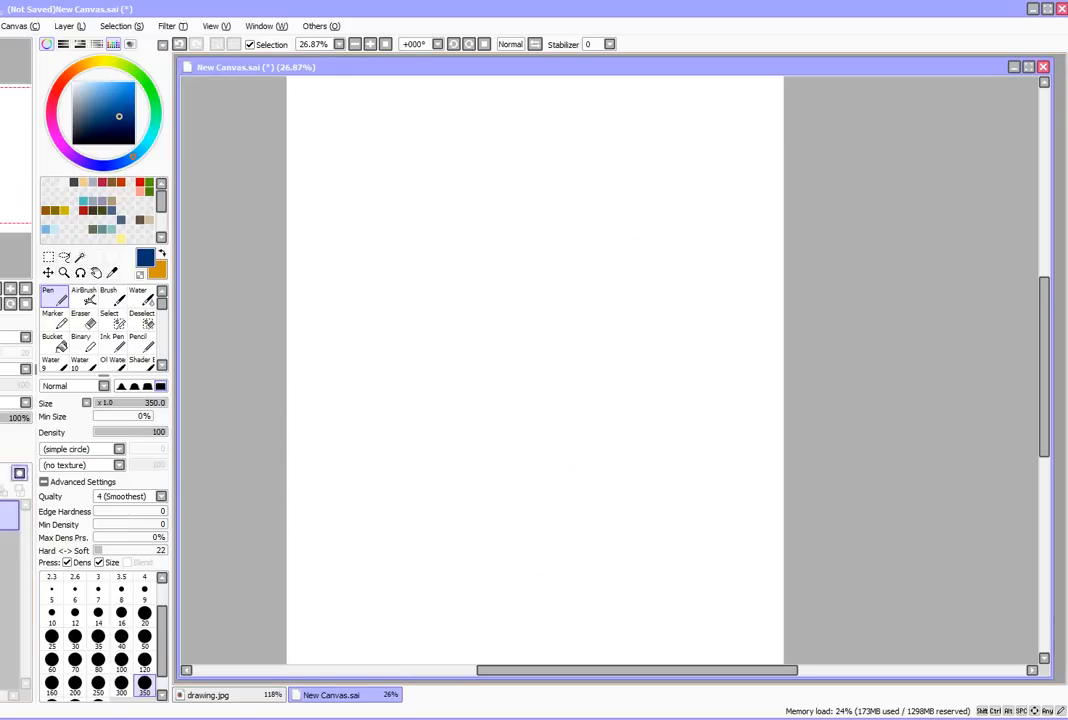
pyautogui.moveTo(84, 574)
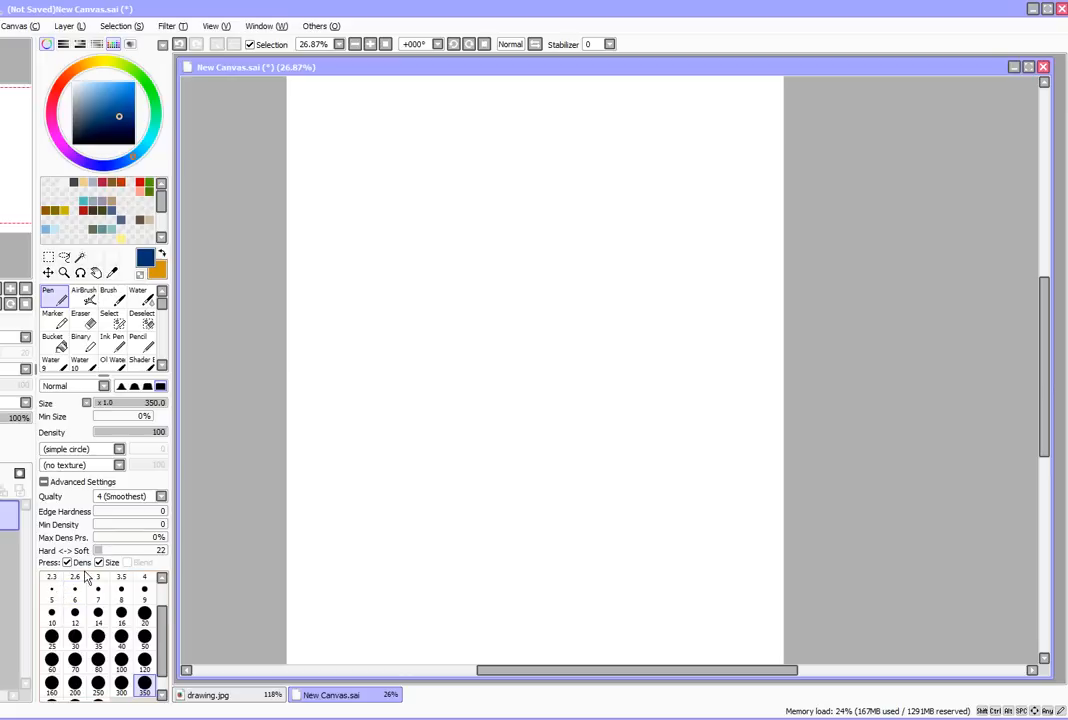
pyautogui.moveTo(58, 584)
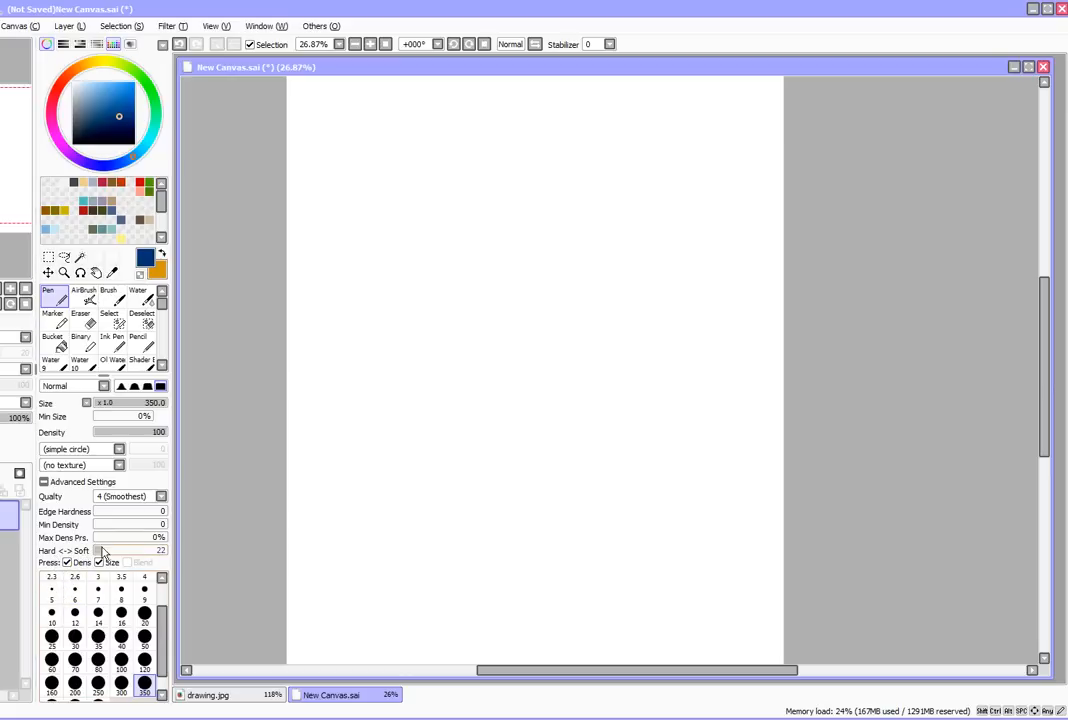
pyautogui.moveTo(100, 562)
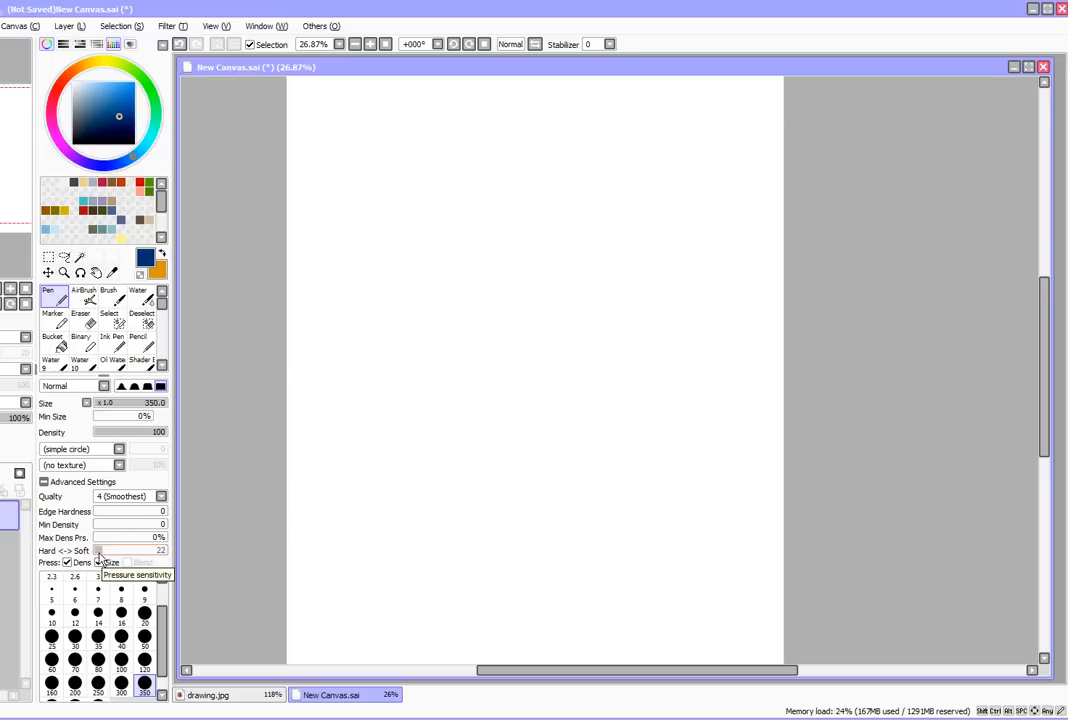
# Draw a thick dark blue spiral test stroke and another stroke above it.
pyautogui.moveTo(400, 290); pyautogui.dragTo(430, 244)
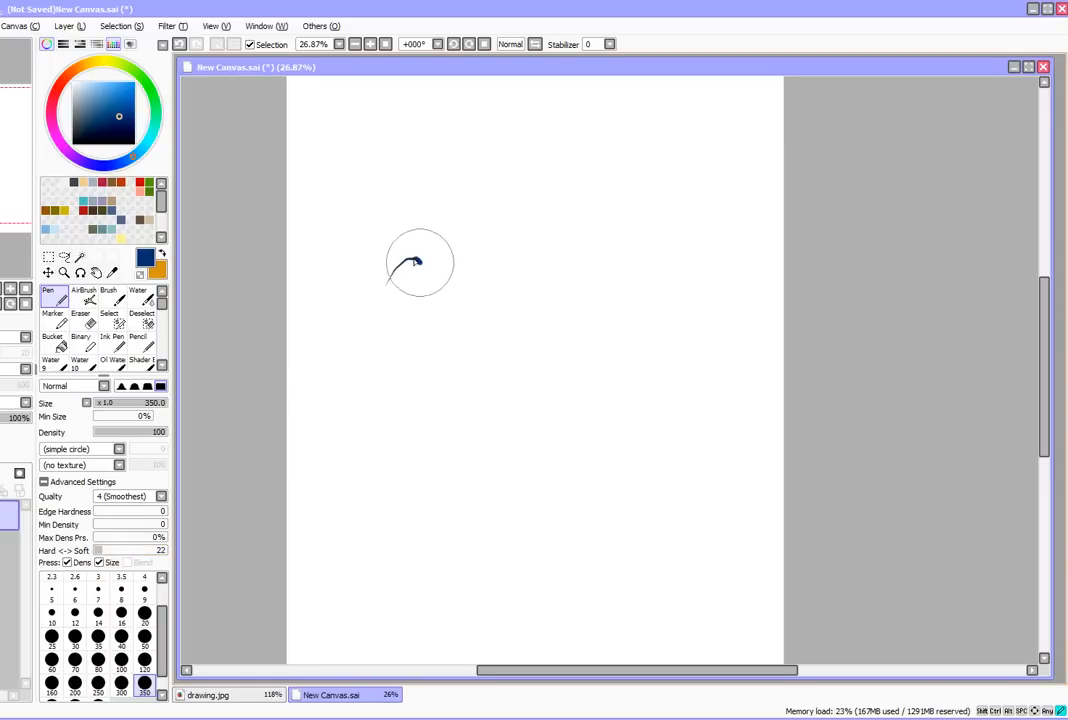
pyautogui.moveTo(420, 256); pyautogui.dragTo(500, 440)
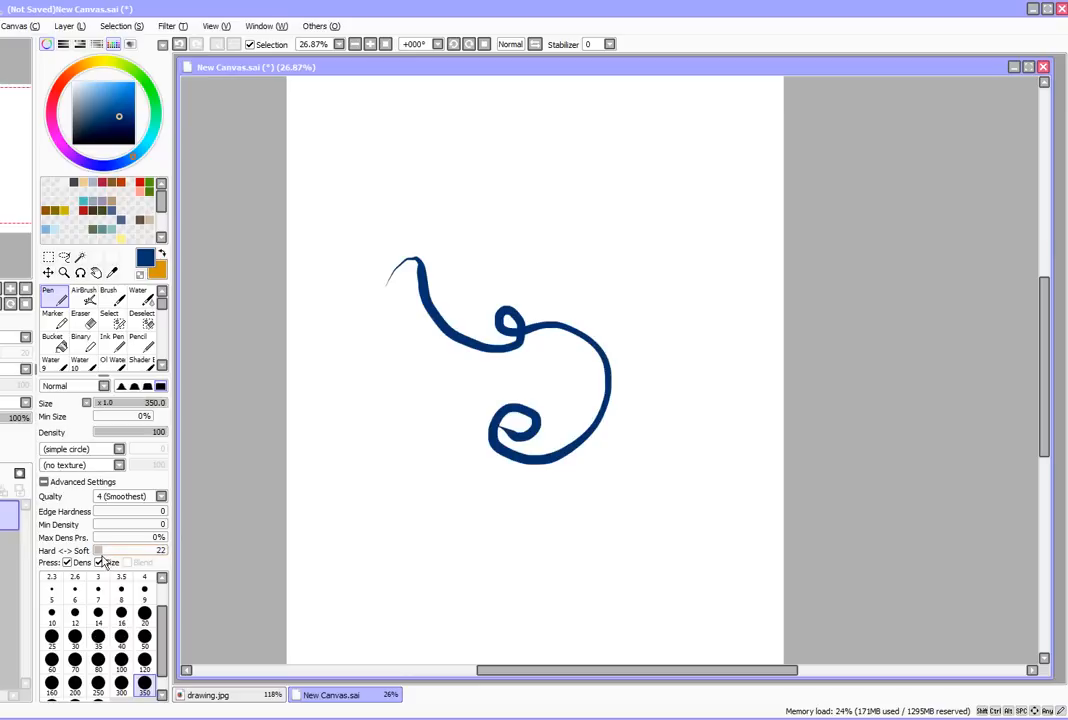
pyautogui.moveTo(104, 564)
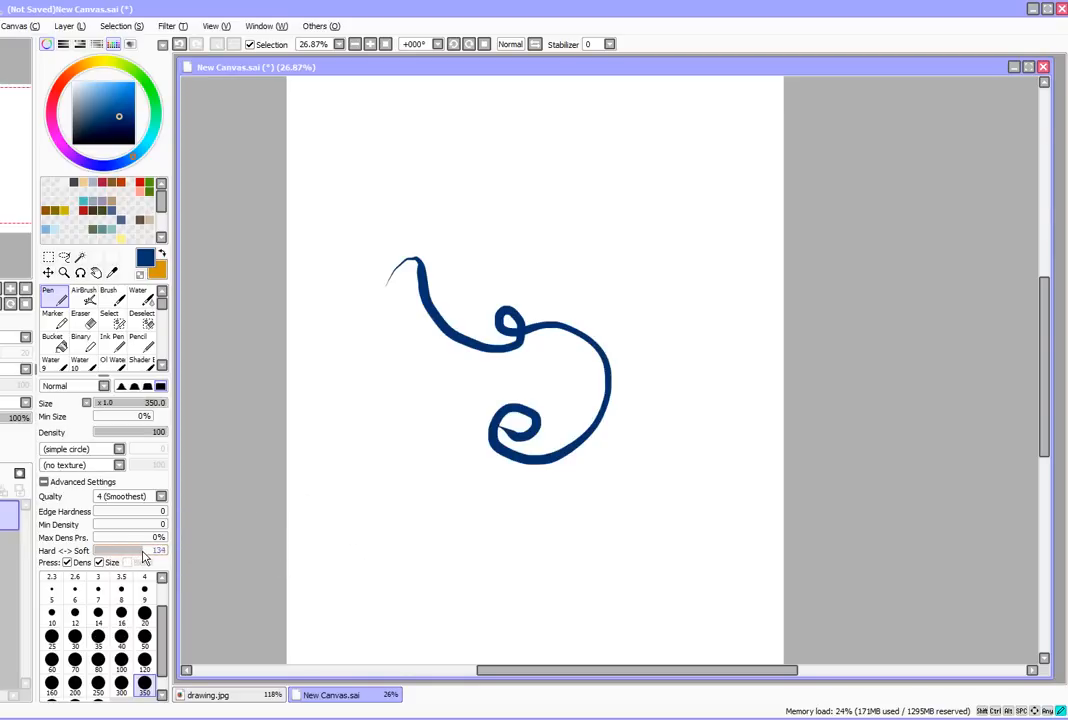
pyautogui.moveTo(136, 558)
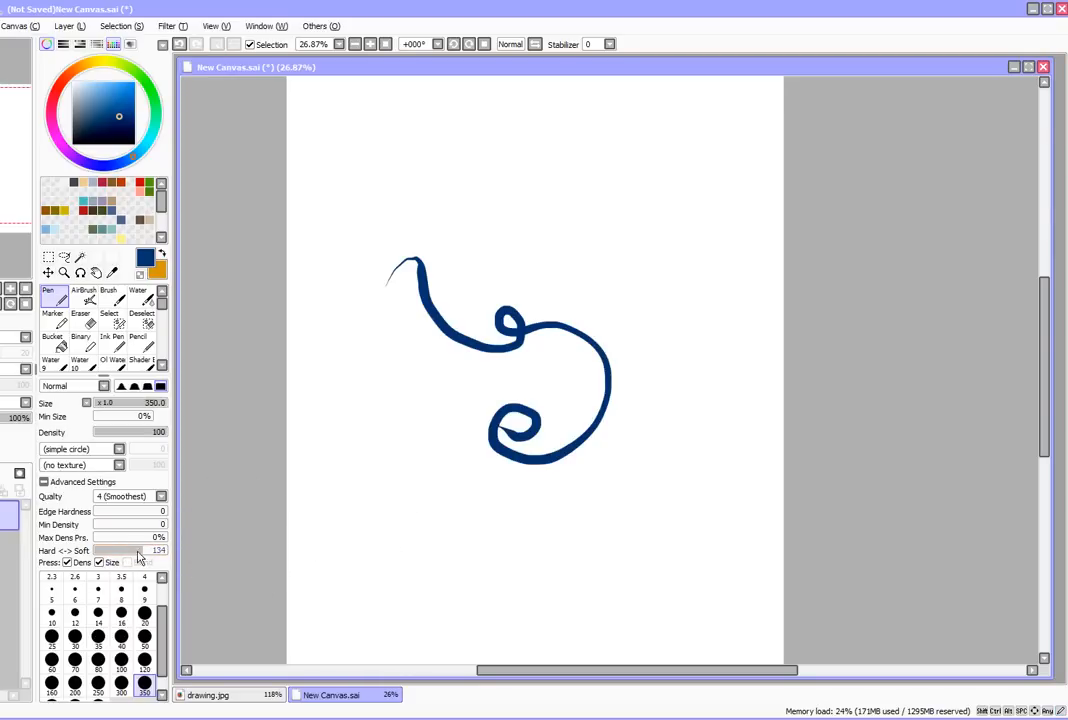
pyautogui.moveTo(442, 218)
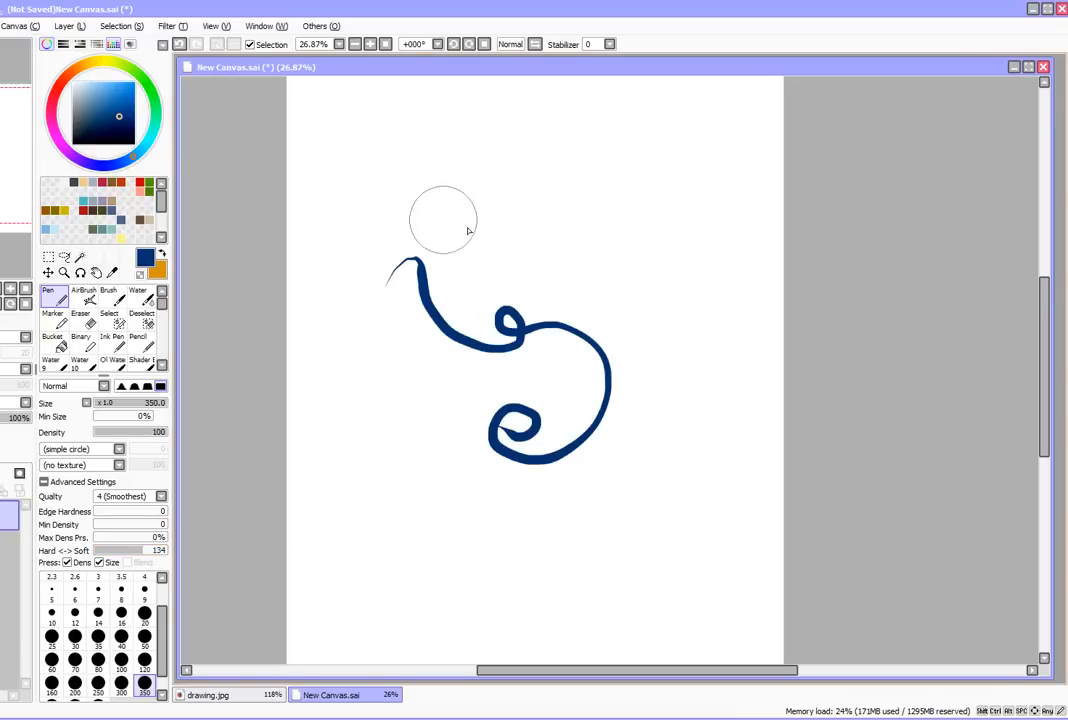
pyautogui.moveTo(440, 220); pyautogui.dragTo(710, 470)
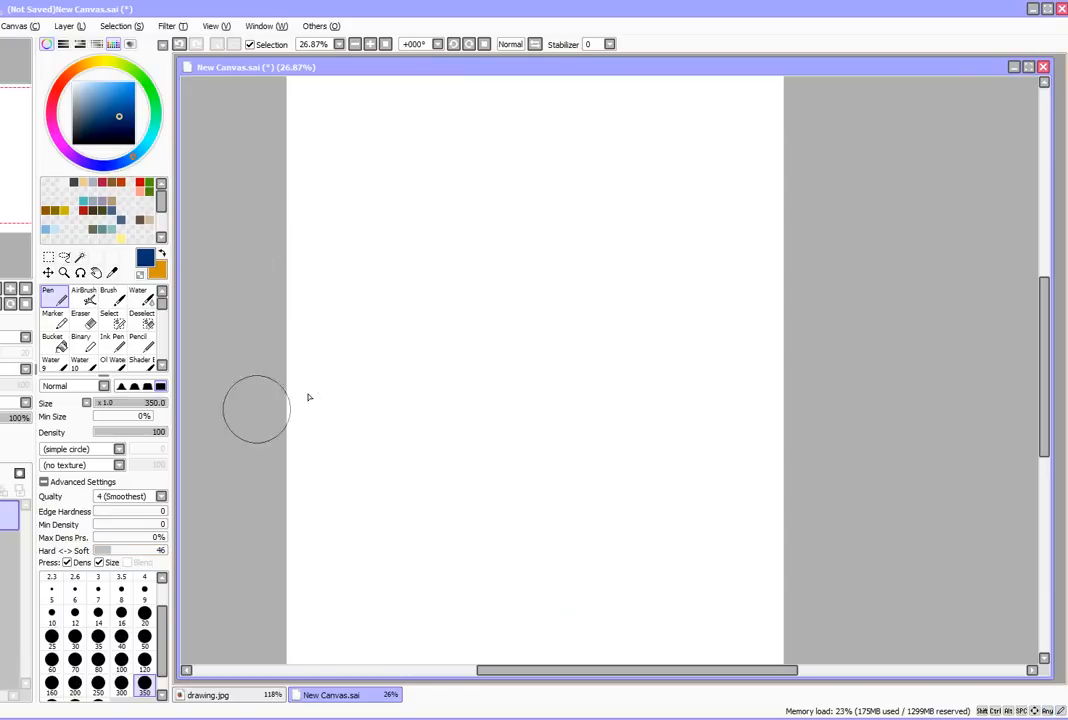
pyautogui.moveTo(100, 428)
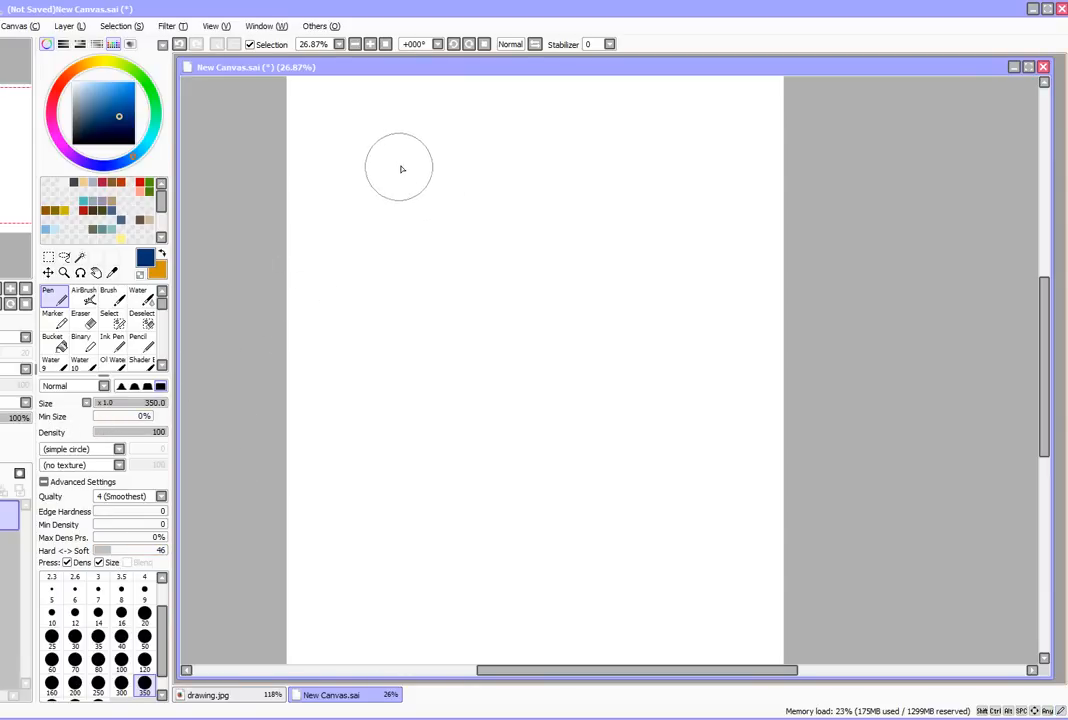
# Draw a thin pressure-tapered line, raise Min Size to 11%, then draw a thick blue stroke.
pyautogui.moveTo(420, 164); pyautogui.dragTo(540, 510)
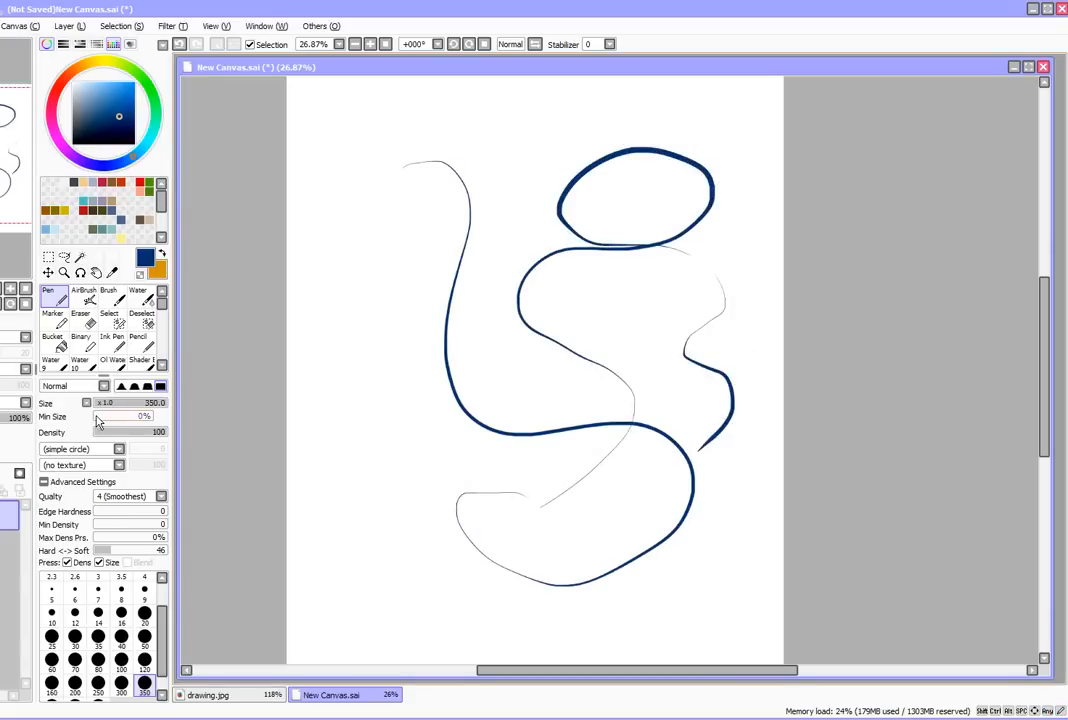
pyautogui.moveTo(470, 160); pyautogui.dragTo(410, 500)
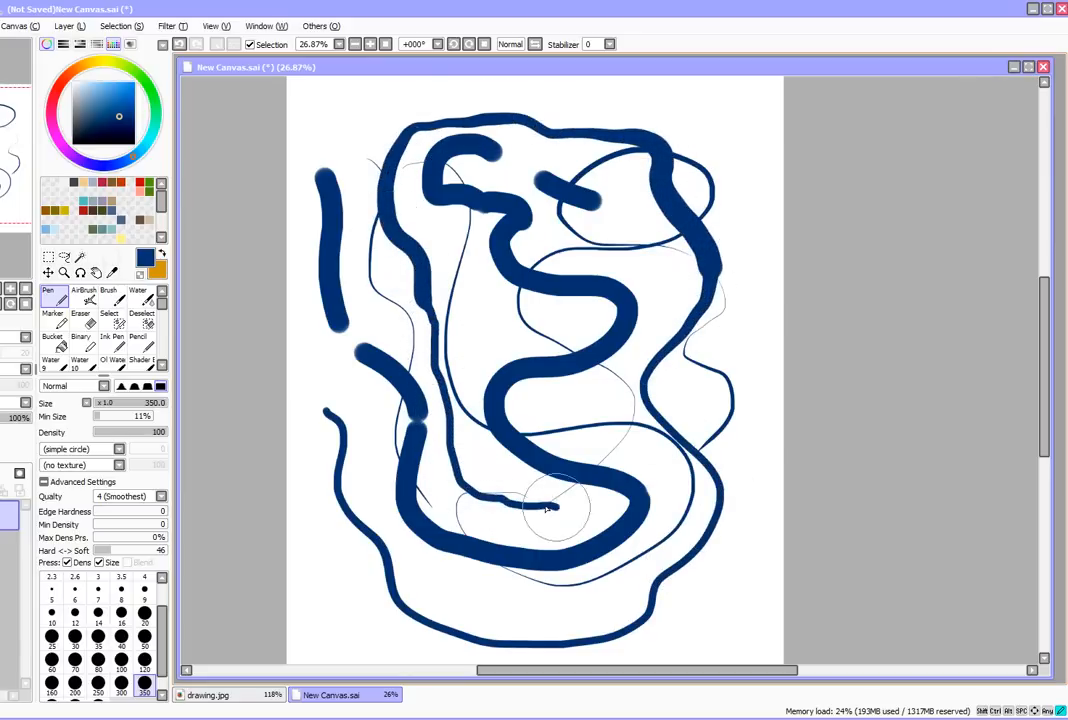
pyautogui.moveTo(560, 504); pyautogui.dragTo(750, 220)
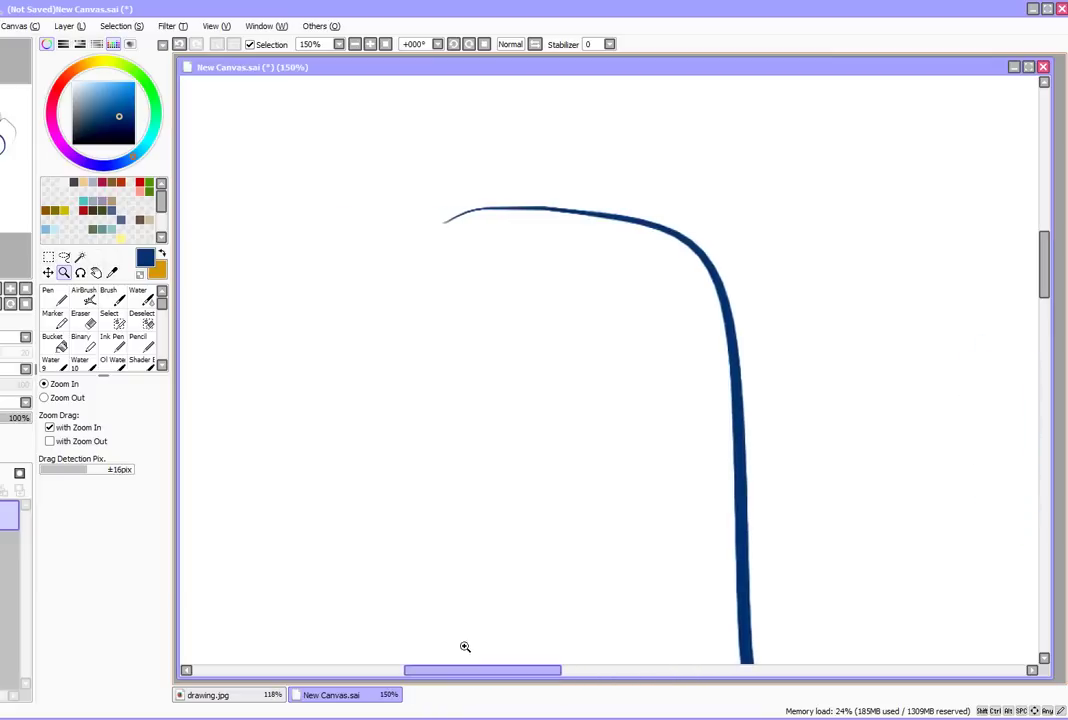
# Switch to the Brush and paint several soft curving blue strokes across the canvas.
pyautogui.click(108, 296)
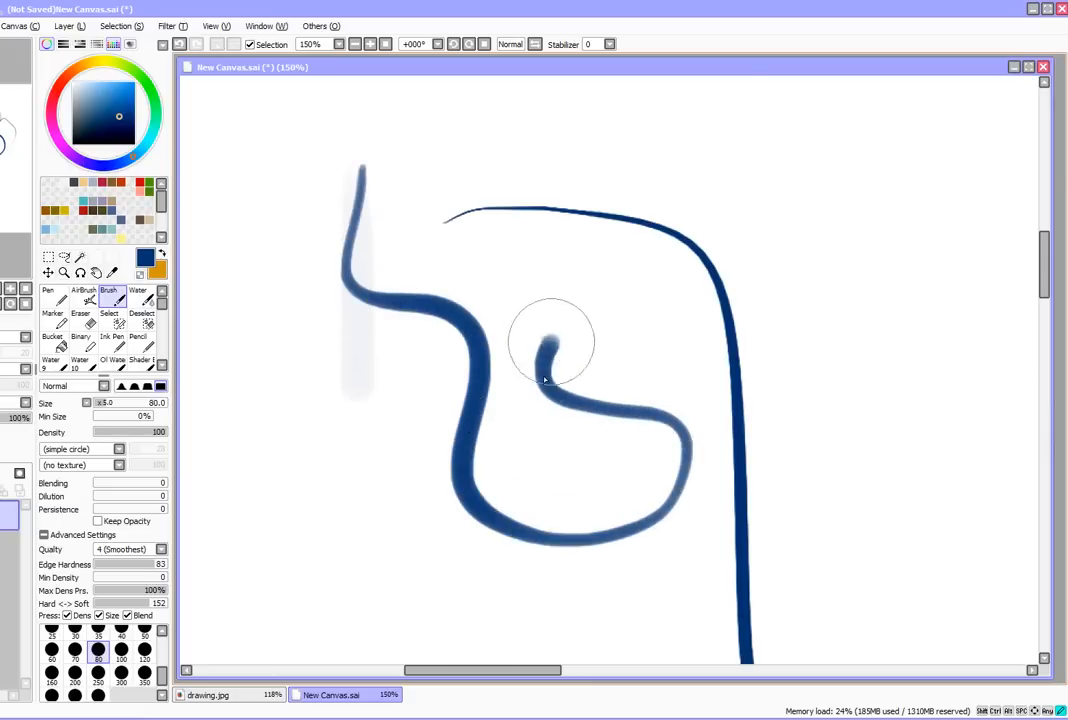
pyautogui.moveTo(560, 340); pyautogui.dragTo(810, 176)
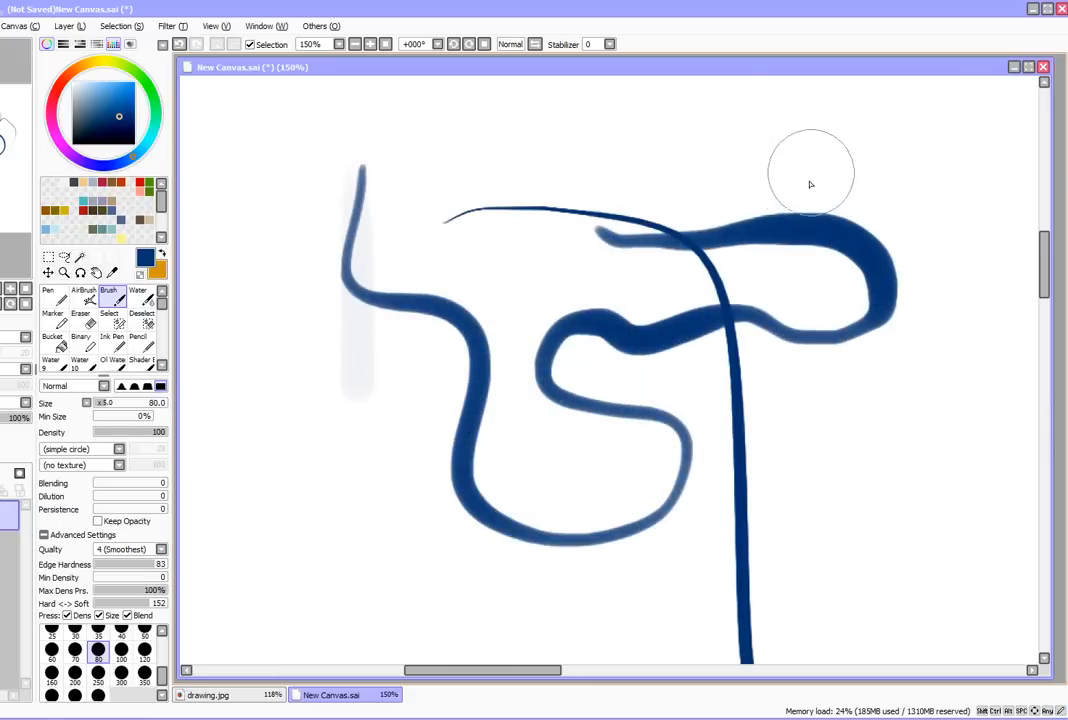
pyautogui.moveTo(290, 136); pyautogui.dragTo(290, 596)
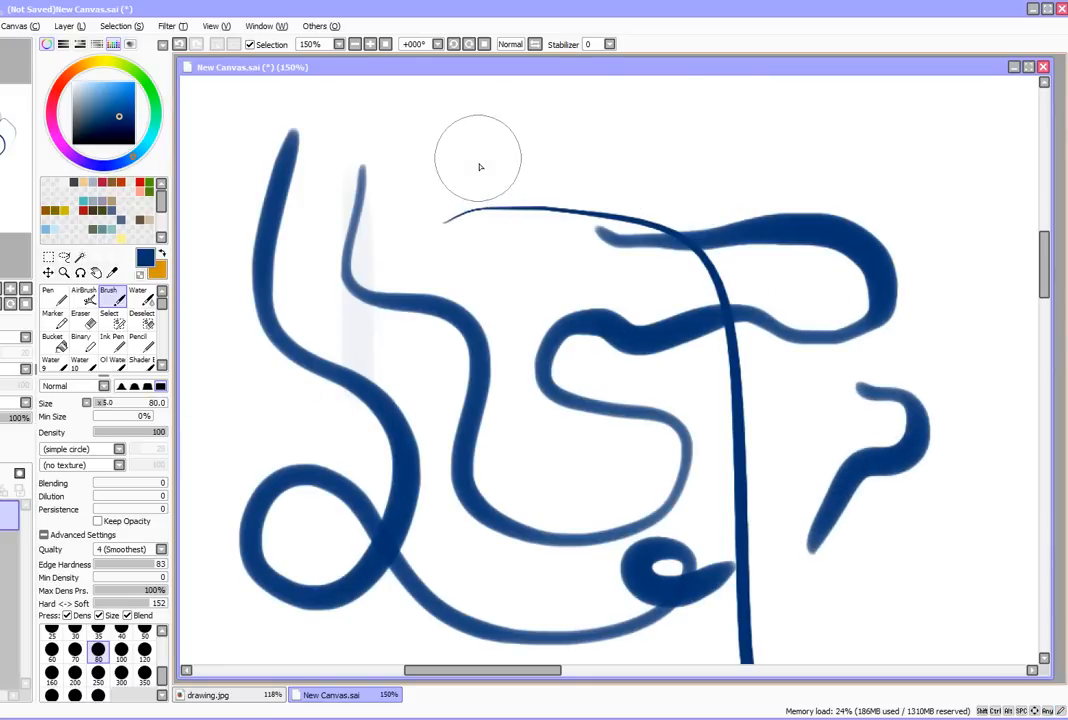
pyautogui.moveTo(470, 160); pyautogui.dragTo(920, 460)
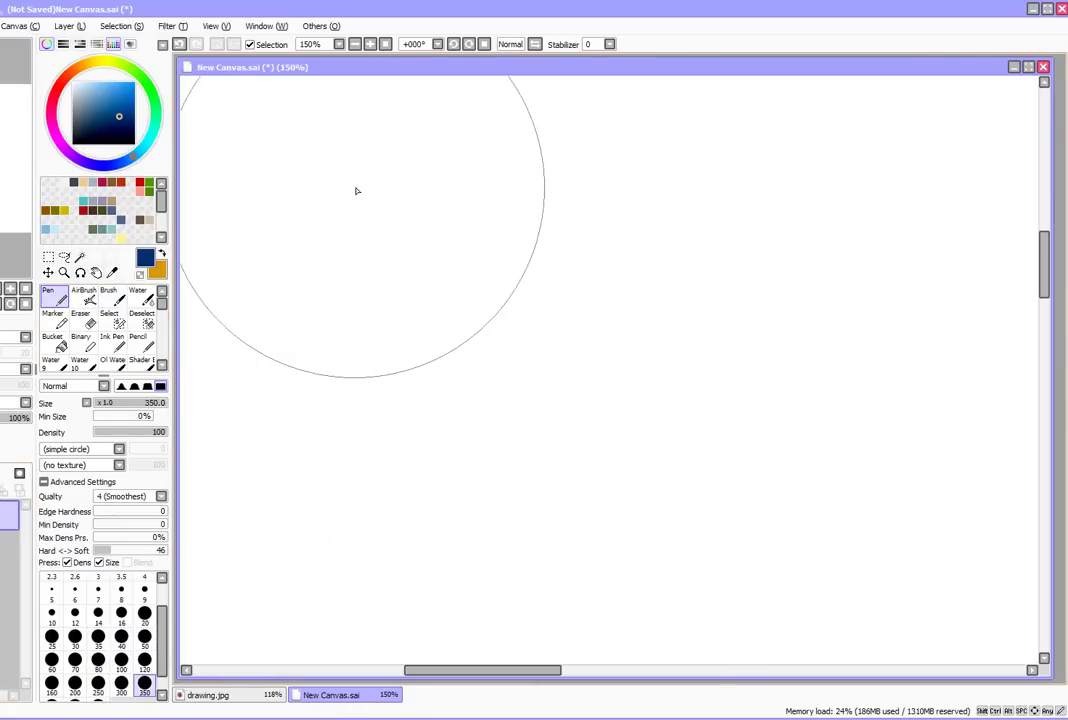
# Draw a thick tapering pen stroke ending in a loop, then switch to the Brush and its advanced settings.
pyautogui.moveTo(384, 196); pyautogui.dragTo(776, 204)
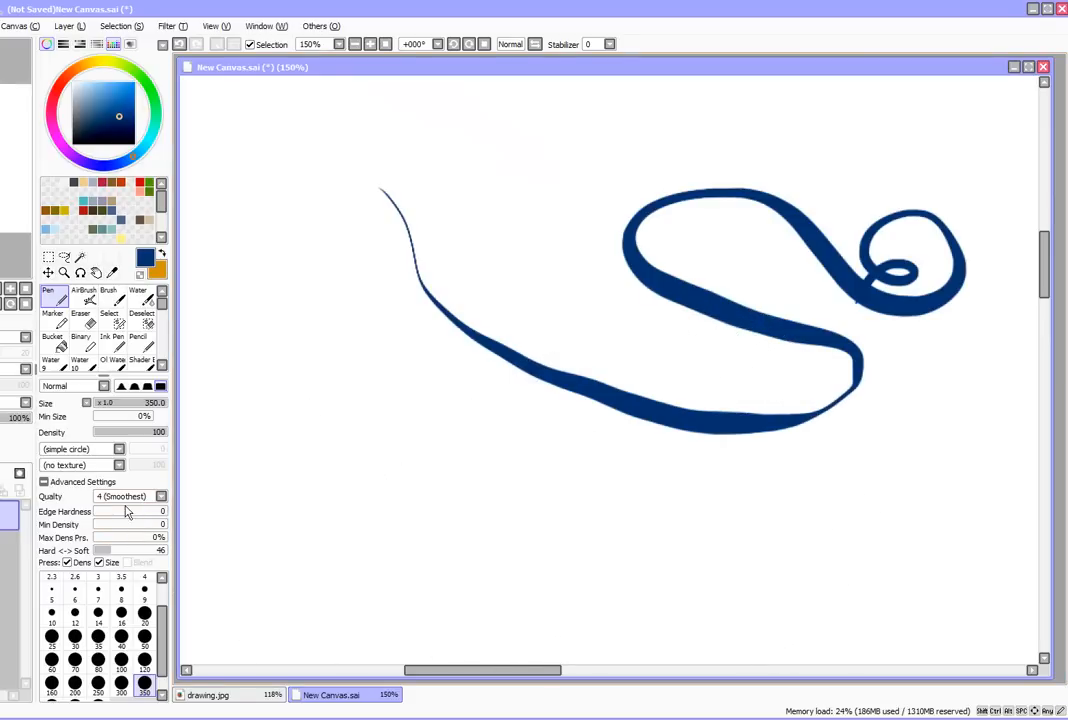
pyautogui.moveTo(144, 544)
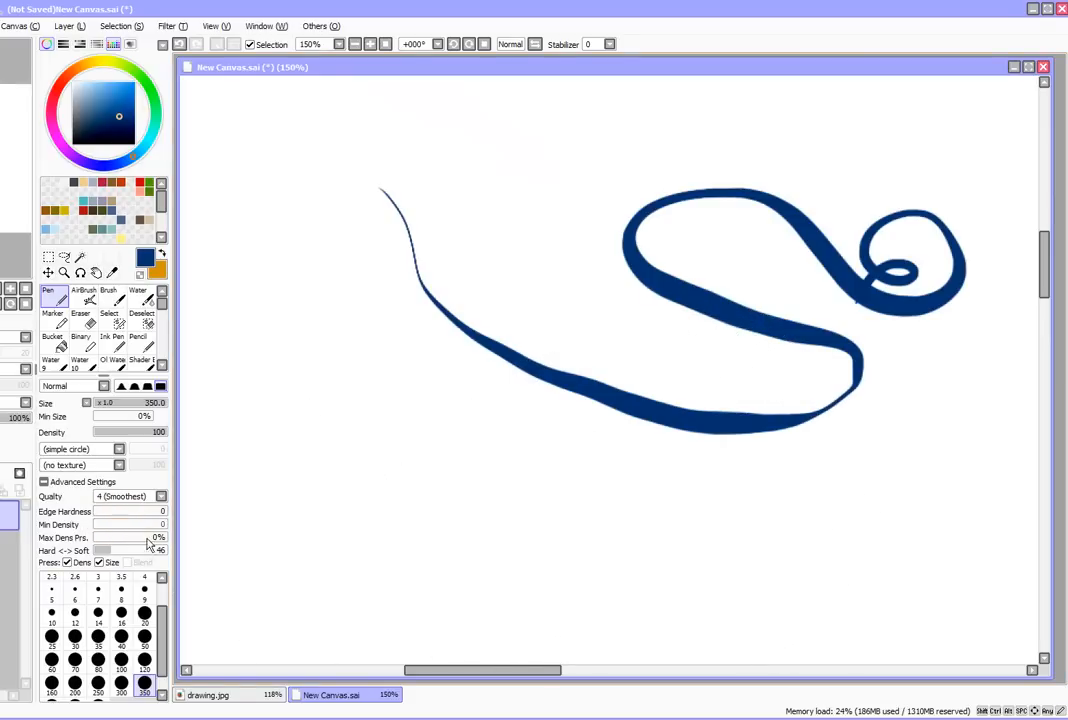
pyautogui.click(108, 296)
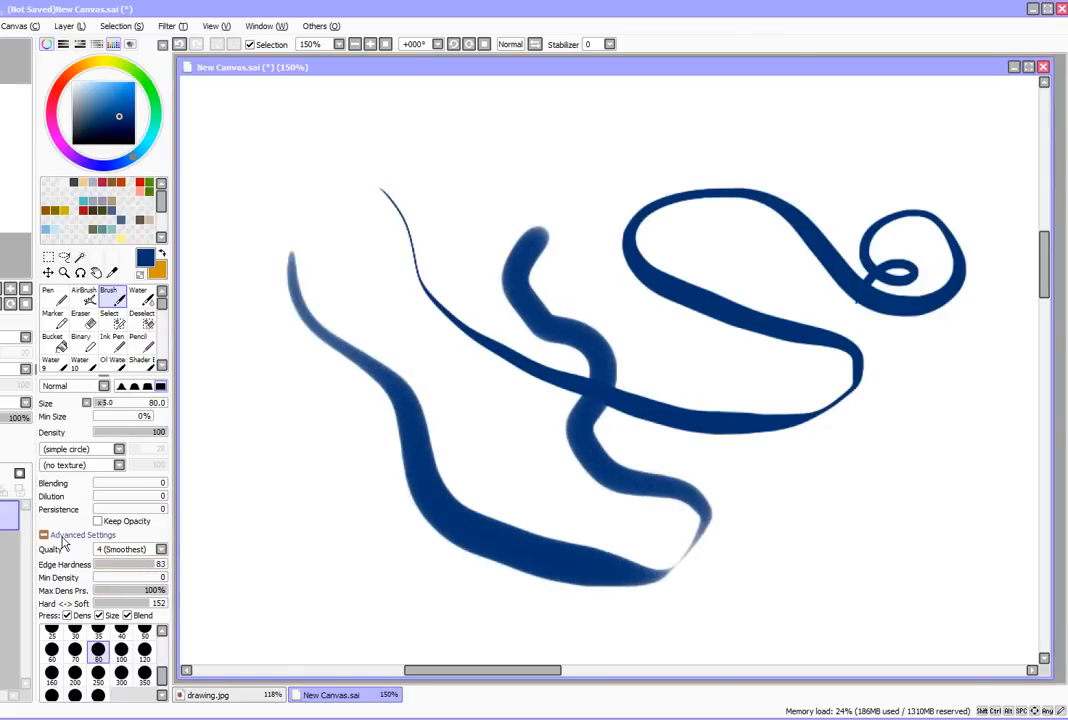
pyautogui.click(44, 534)
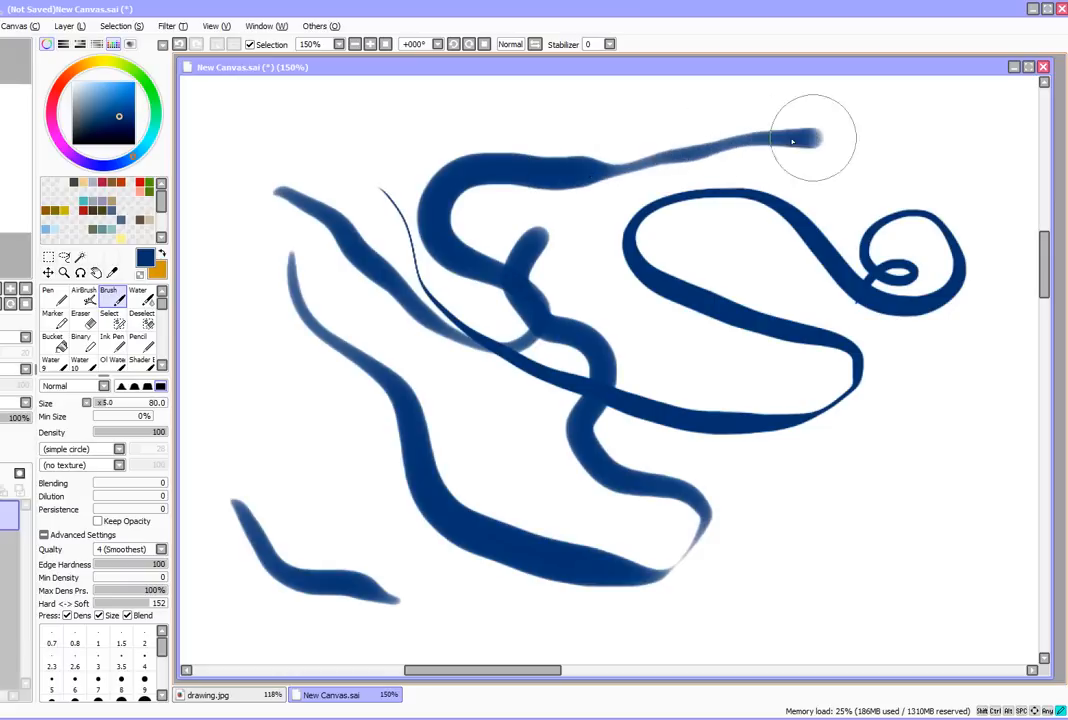
# Paint soft tapered dark blue brush strokes toward the upper right and along the bottom.
pyautogui.moveTo(810, 140); pyautogui.dragTo(490, 620)
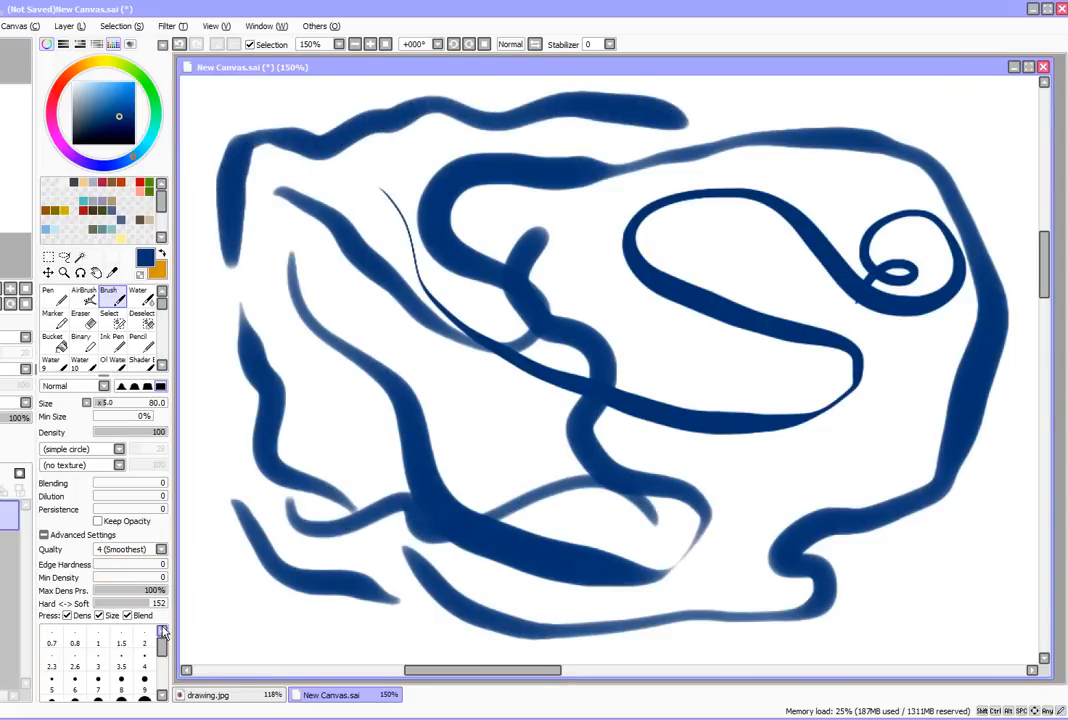
pyautogui.moveTo(128, 592)
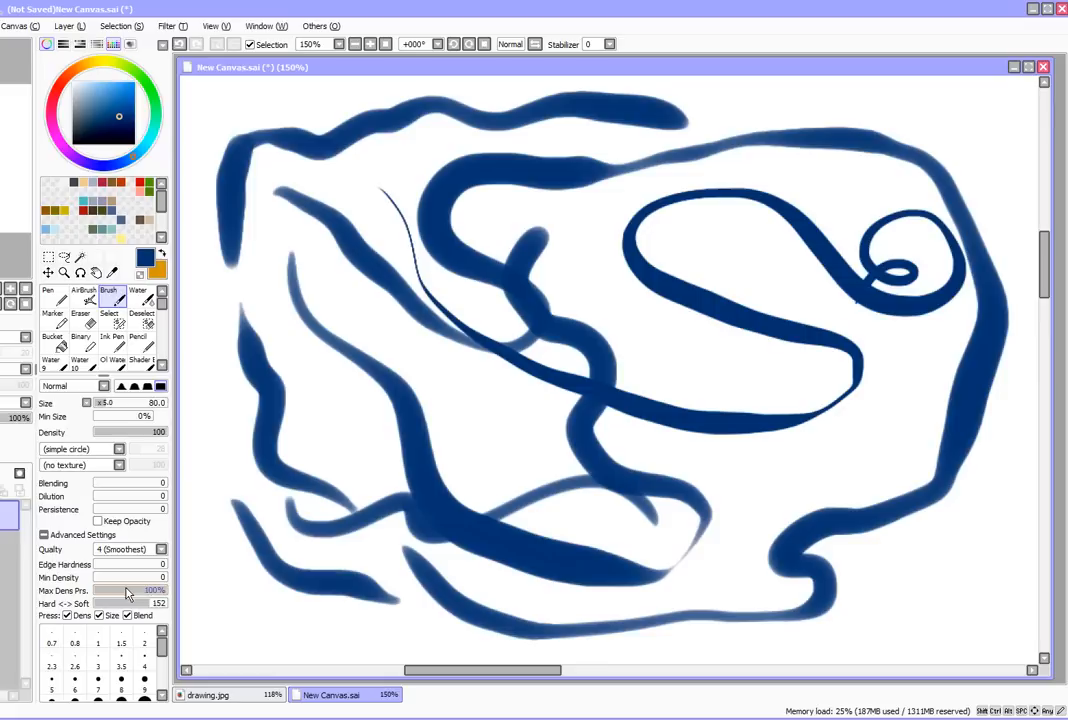
pyautogui.moveTo(260, 610); pyautogui.dragTo(390, 630)
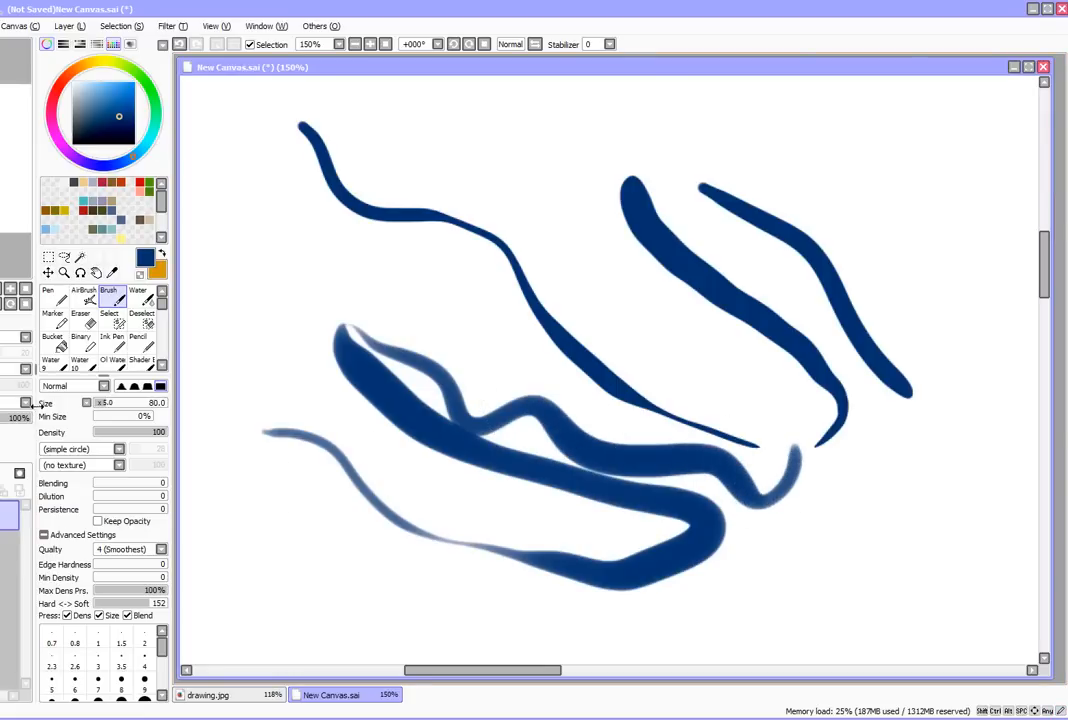
# Switch to the AirBrush and draw a thin looping dark blue line on the cleared canvas.
pyautogui.click(84, 296)
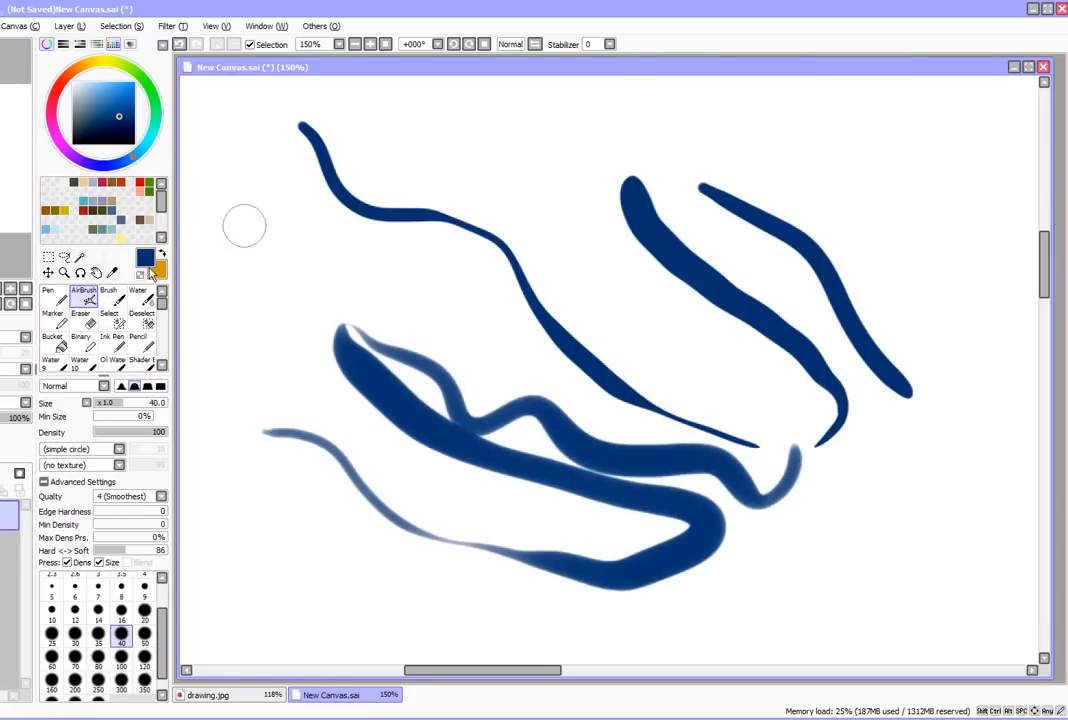
pyautogui.moveTo(284, 496)
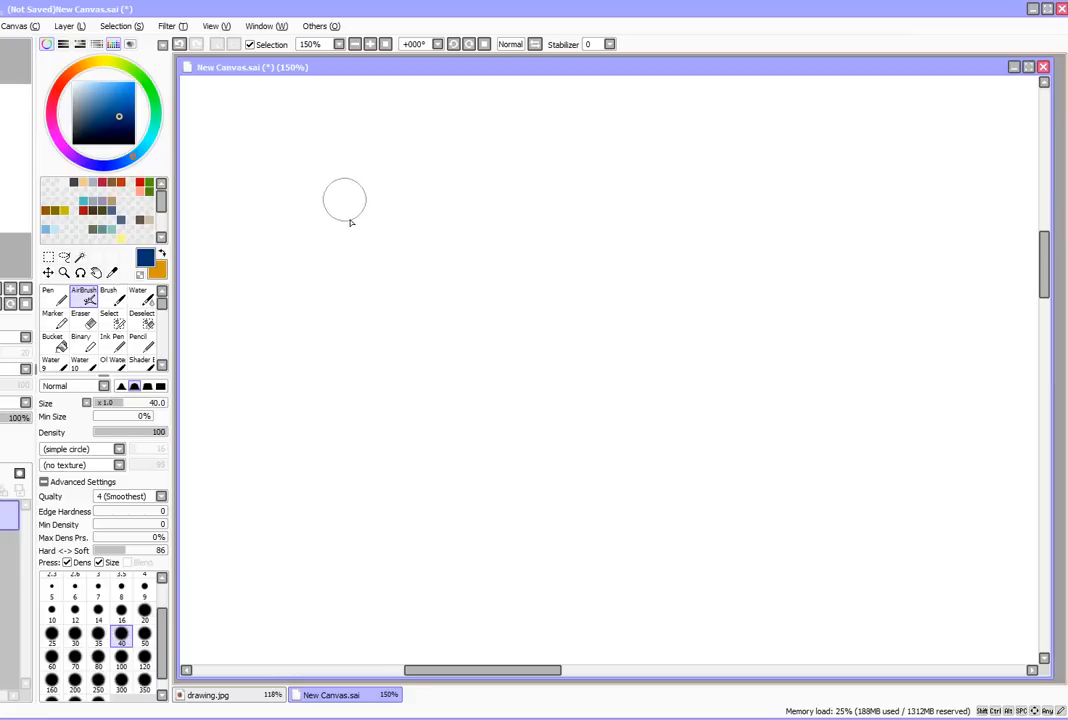
pyautogui.moveTo(340, 180); pyautogui.dragTo(690, 340)
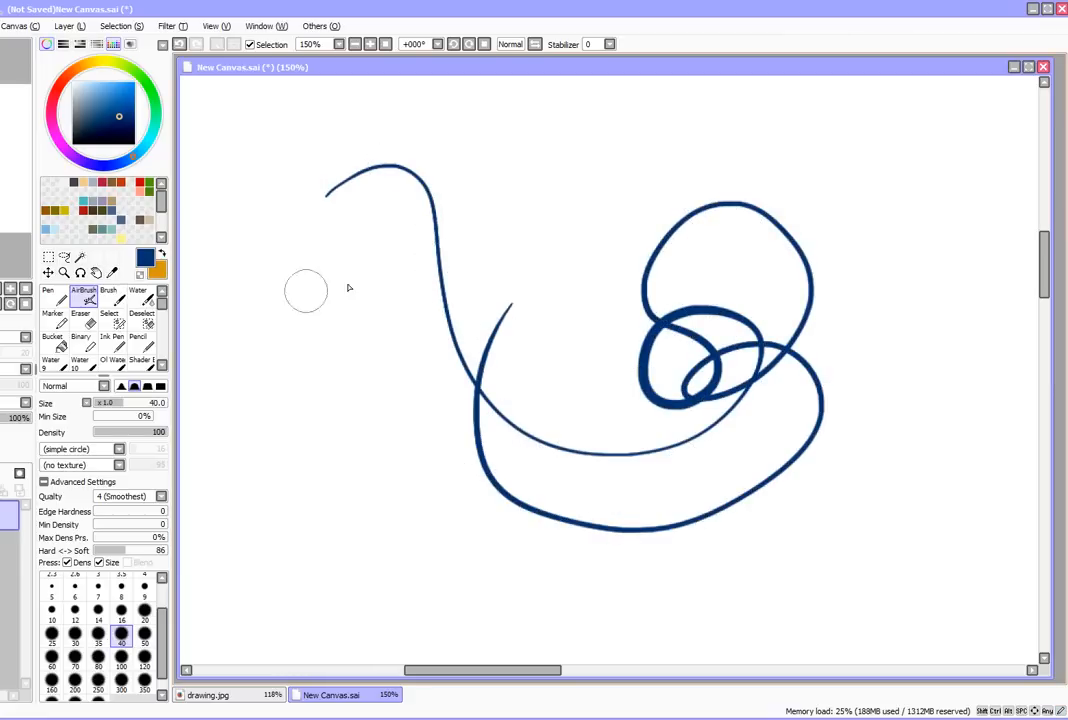
pyautogui.moveTo(266, 398)
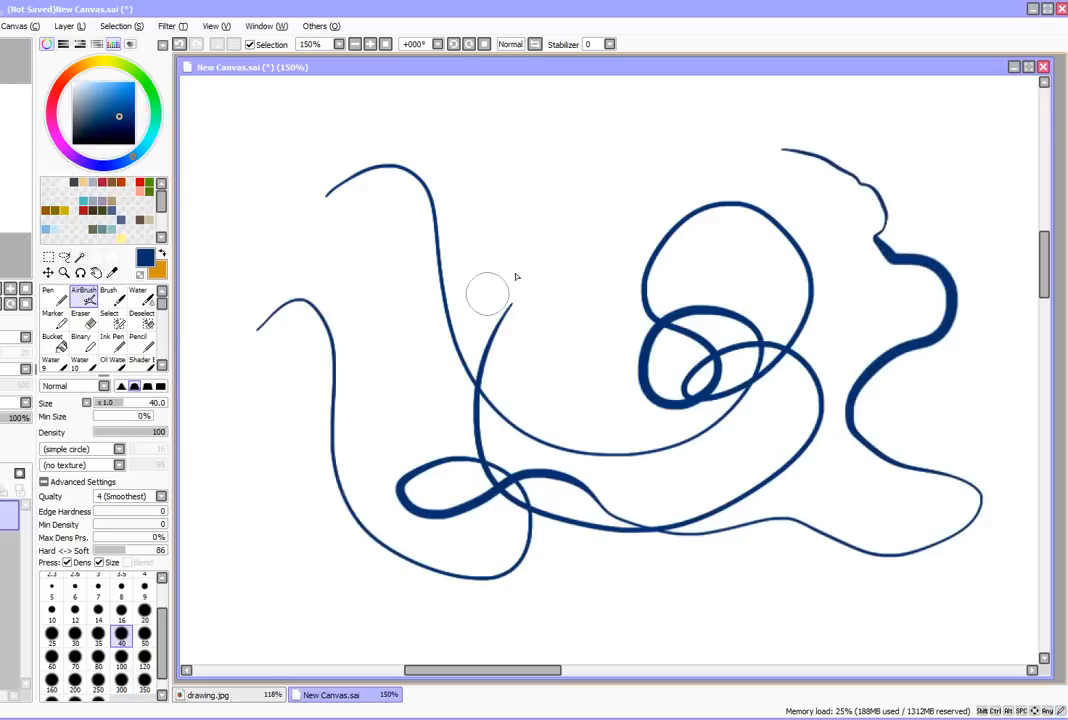
# Set the stabilizer to S-4 and draw a smooth swirling curve and an S-curve ending in a spiral.
pyautogui.click(608, 44)
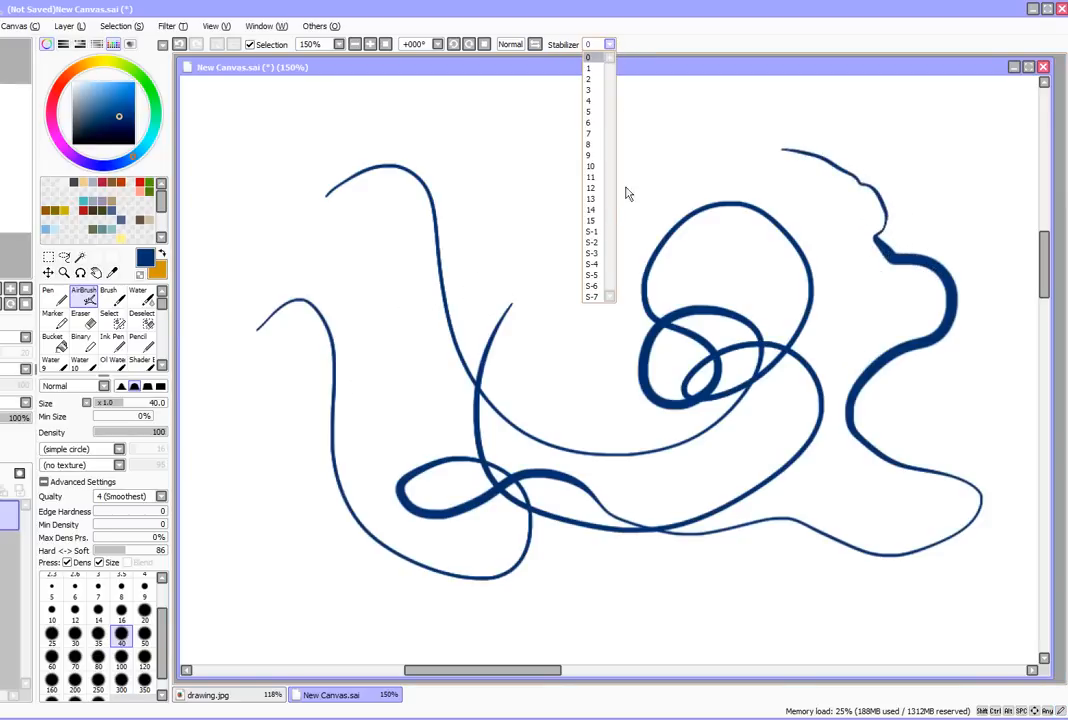
pyautogui.click(592, 264)
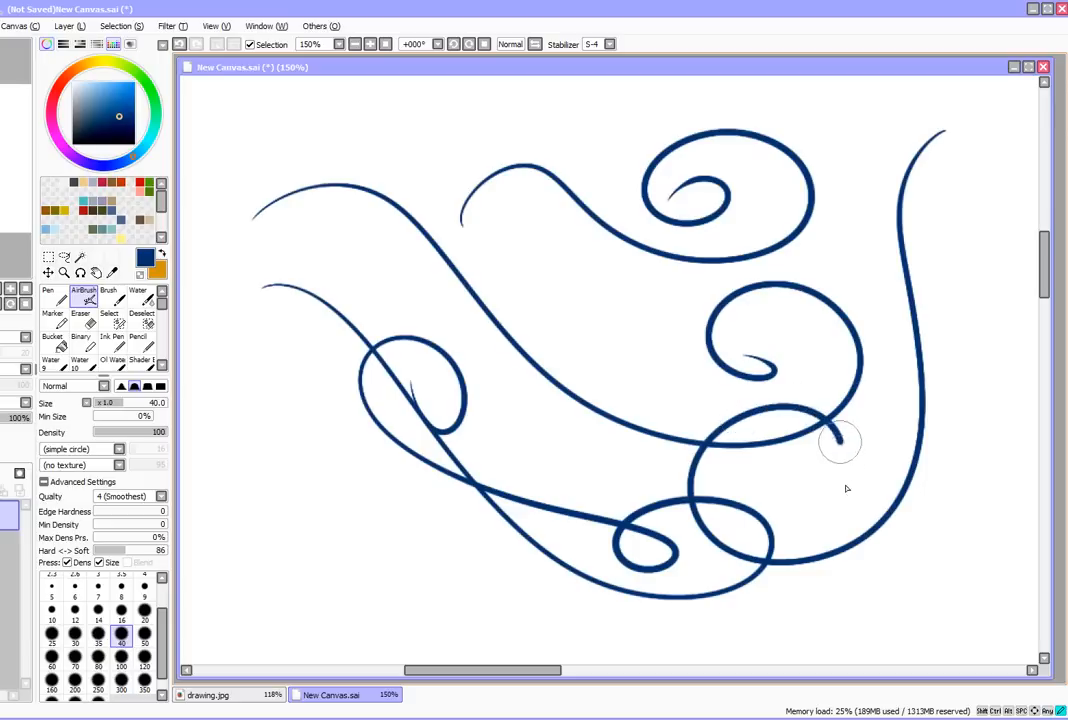
pyautogui.moveTo(840, 440); pyautogui.dragTo(310, 490)
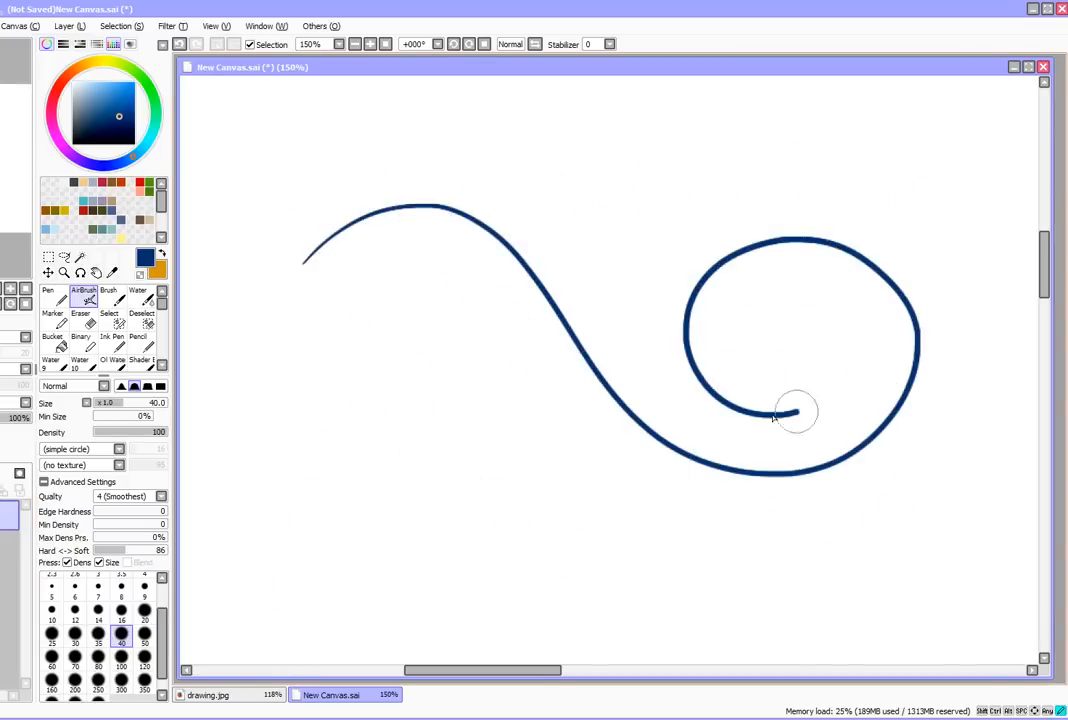
pyautogui.moveTo(790, 410); pyautogui.dragTo(756, 576)
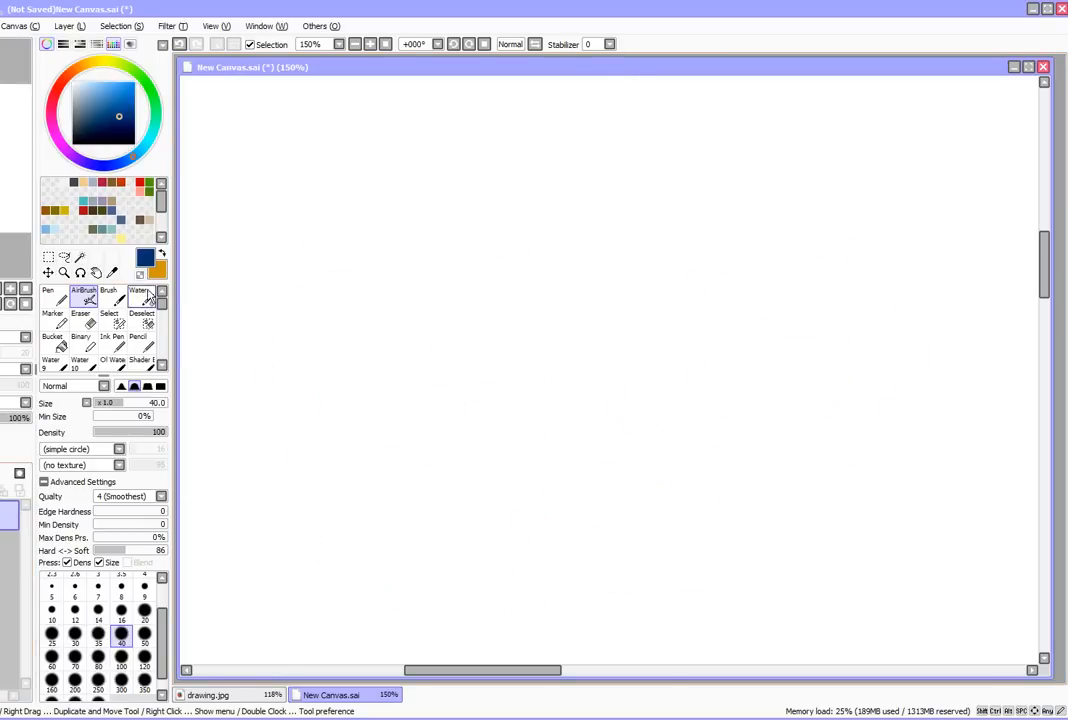
# Set the stabilizer to S-5 and draw flowing blue test swirls across the canvas.
pyautogui.click(606, 44)
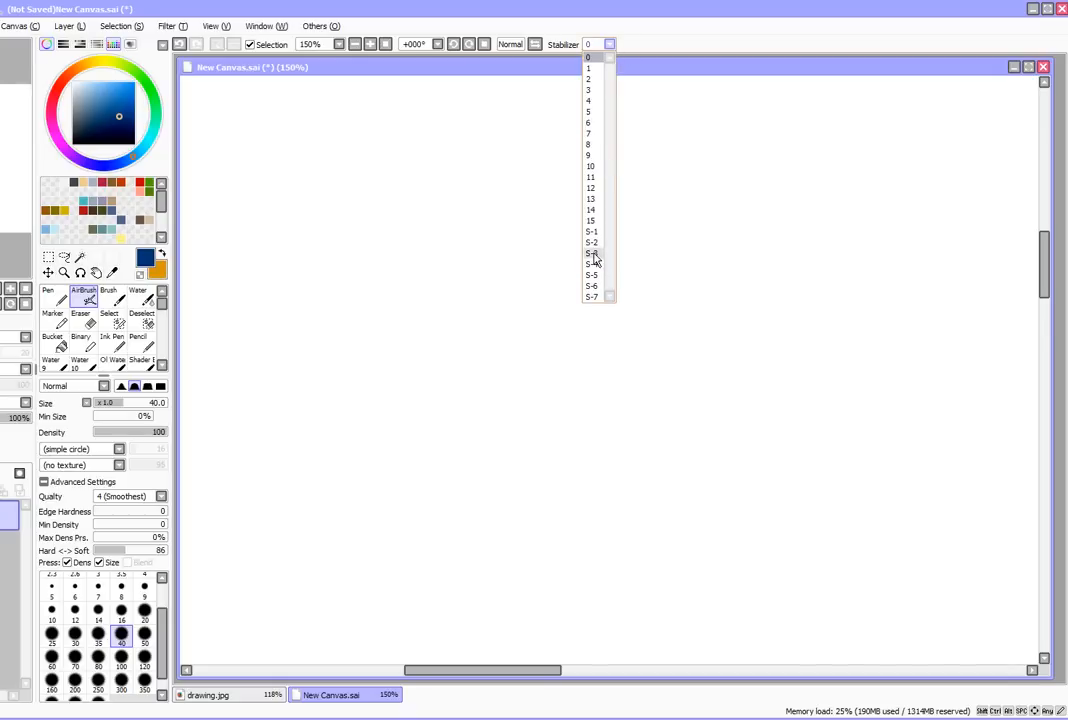
pyautogui.click(592, 252)
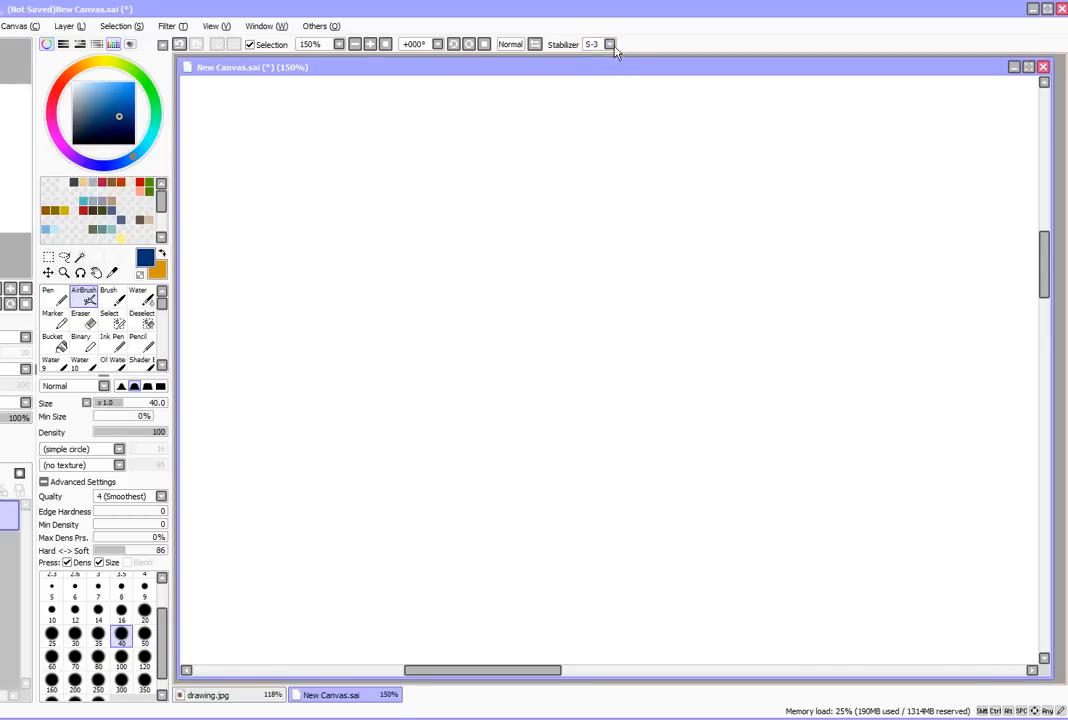
pyautogui.moveTo(300, 380)
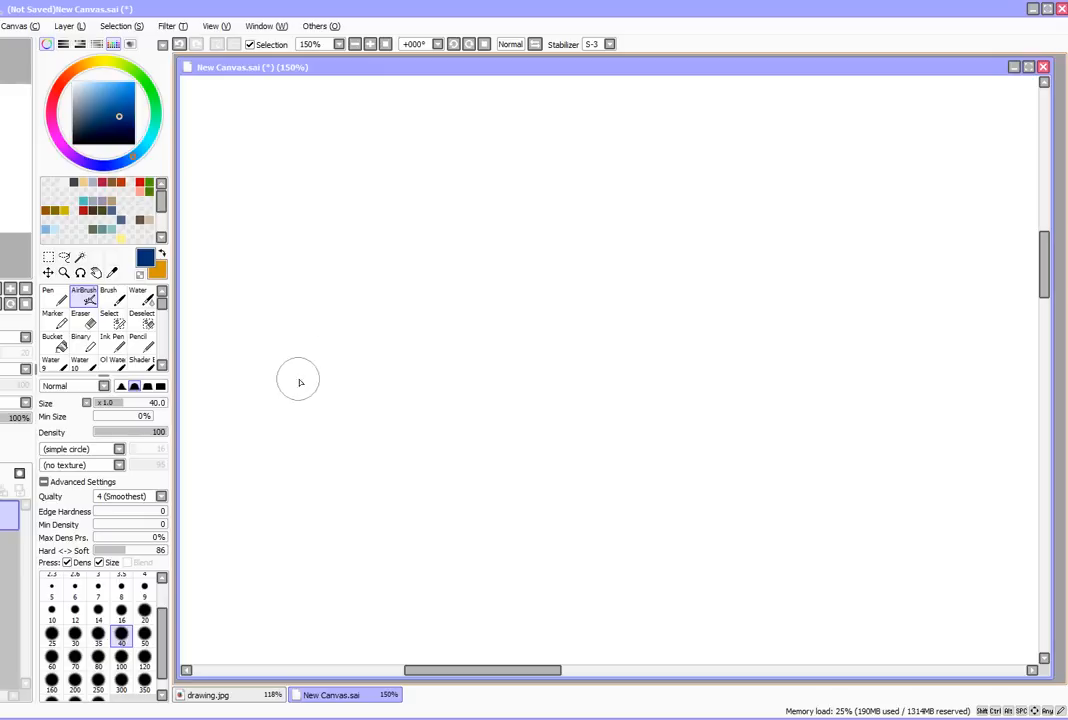
pyautogui.moveTo(312, 380)
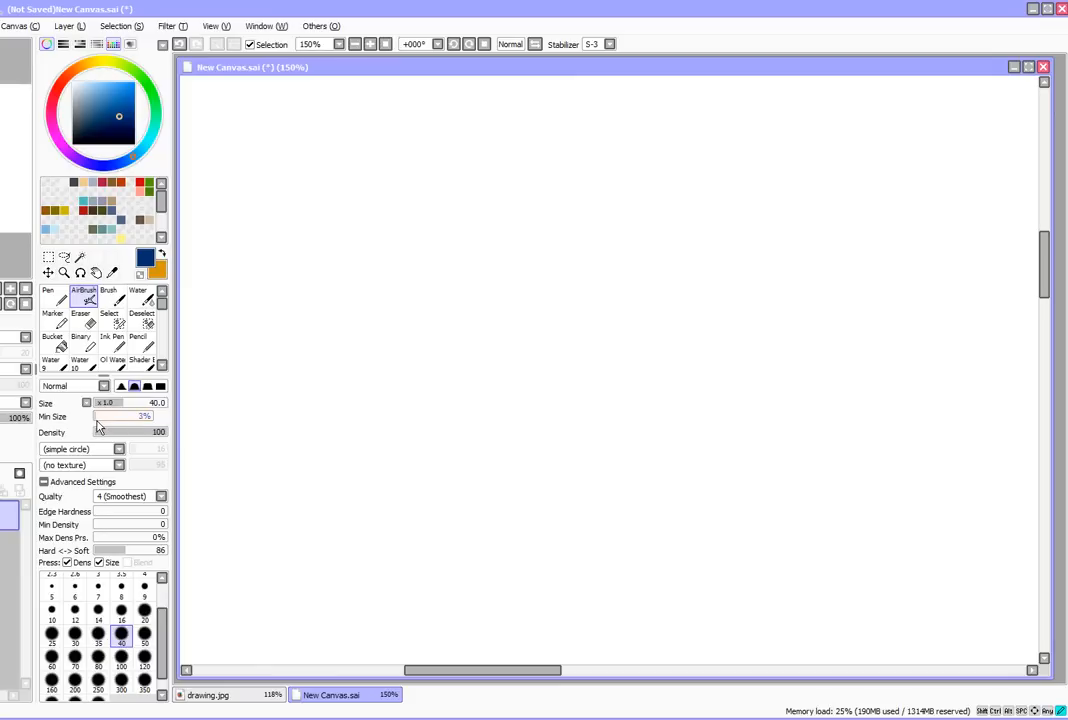
pyautogui.moveTo(204, 480)
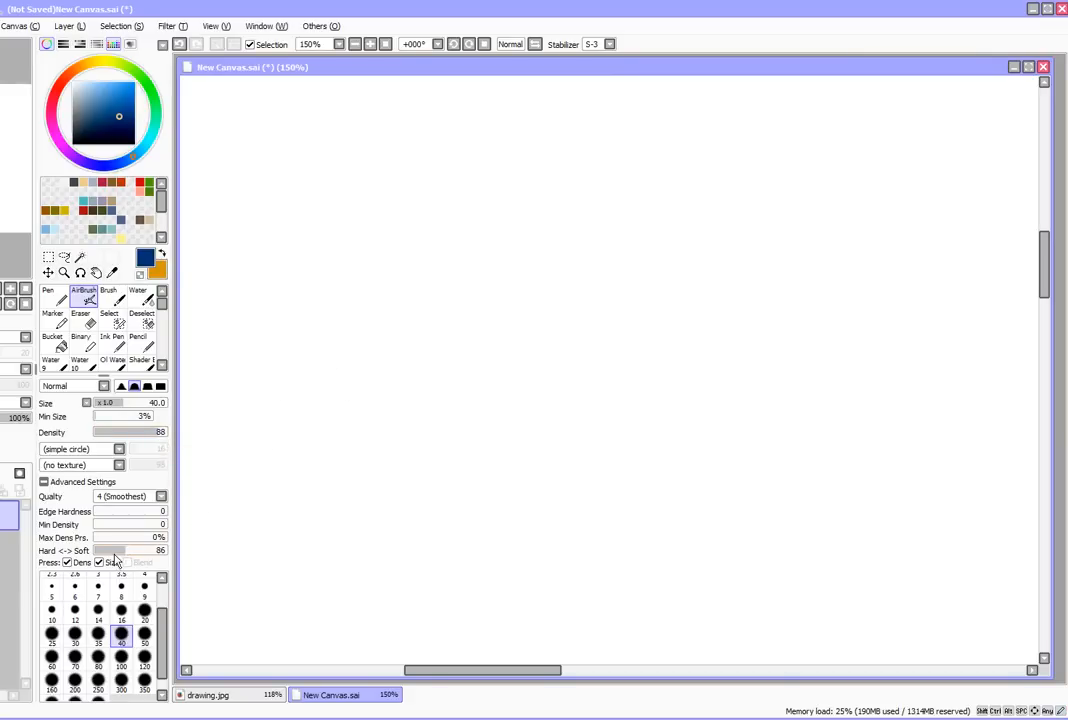
pyautogui.moveTo(120, 562)
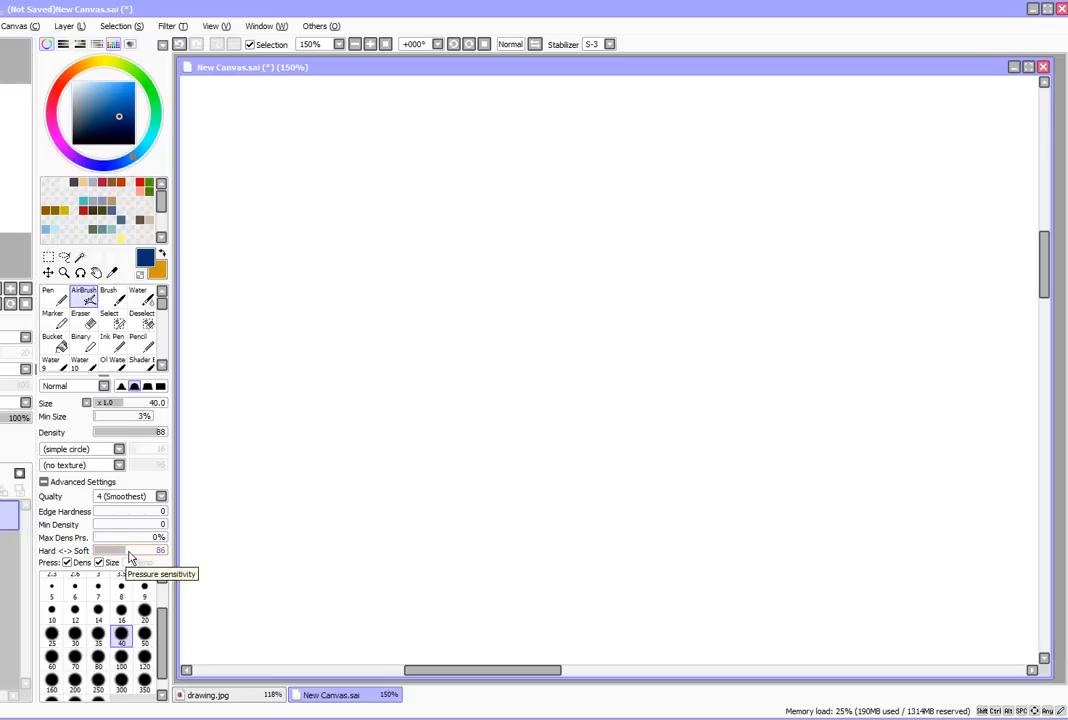
pyautogui.moveTo(130, 552); pyautogui.dragTo(124, 552)
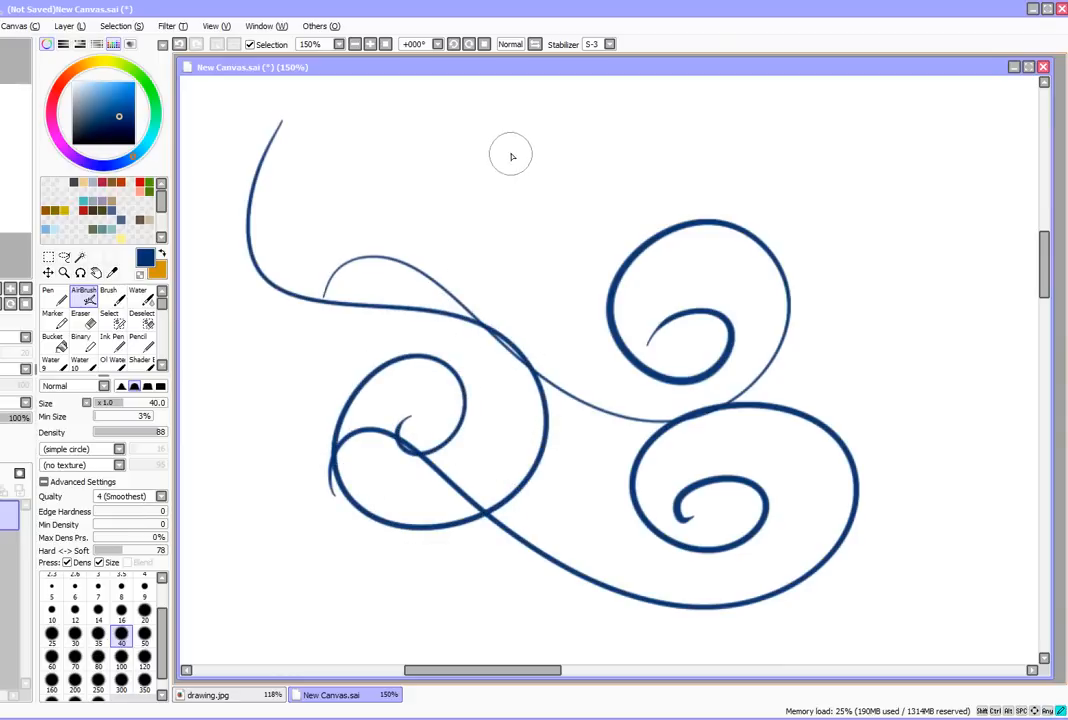
# Add more curling and hooked blue strokes at the top and right of the swirls.
pyautogui.moveTo(512, 158); pyautogui.dragTo(644, 470)
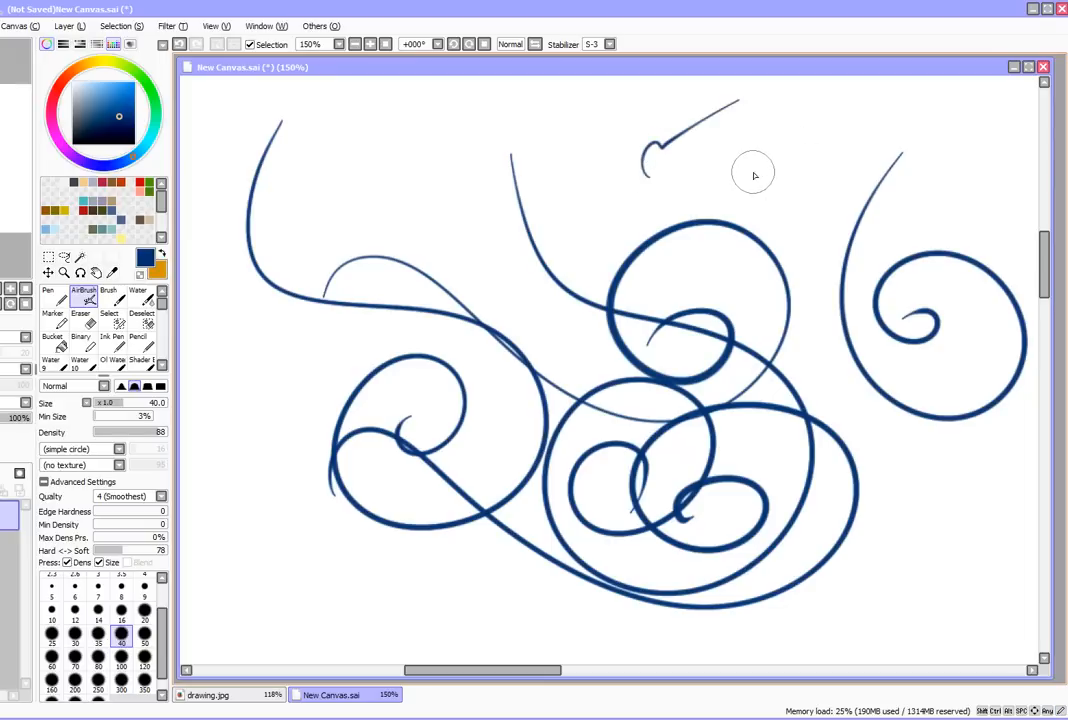
pyautogui.moveTo(744, 176); pyautogui.dragTo(810, 136)
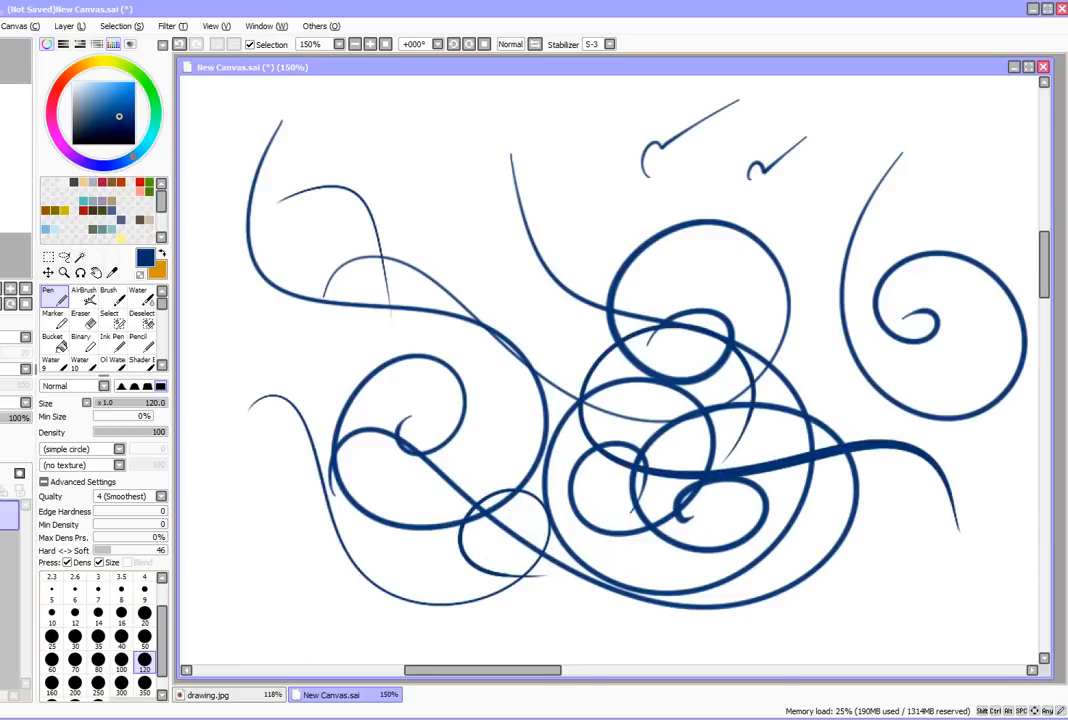
# Draw two thin tapered test curves and a small lashed eye sketch at lower left.
pyautogui.click(612, 44)
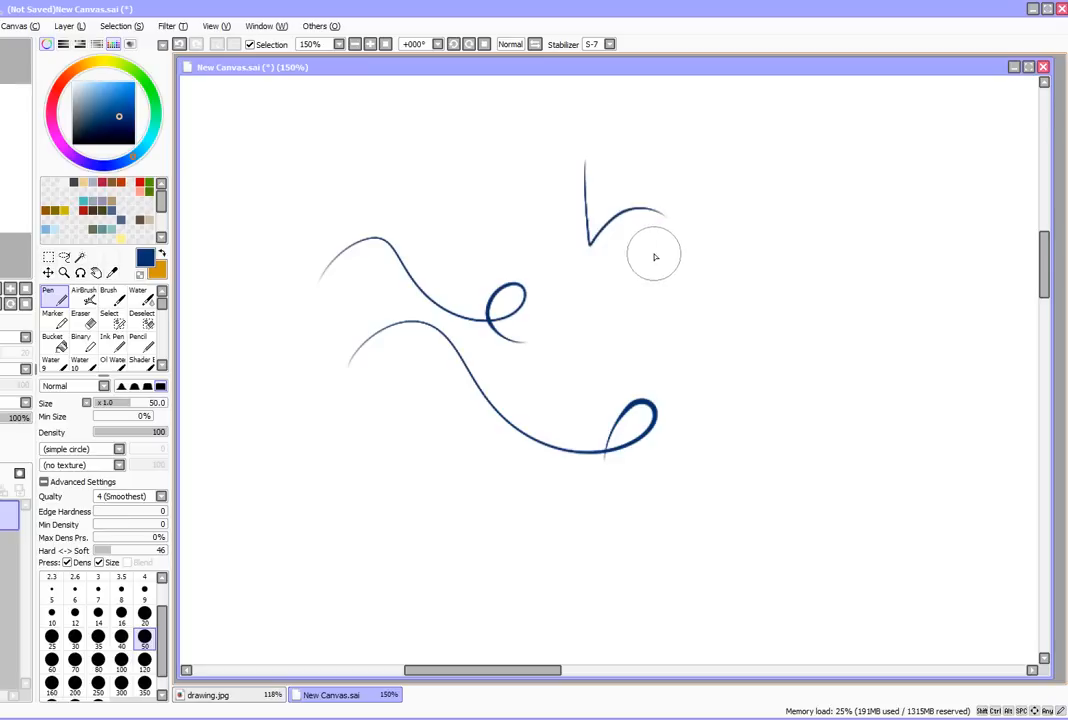
pyautogui.moveTo(650, 250); pyautogui.dragTo(760, 320)
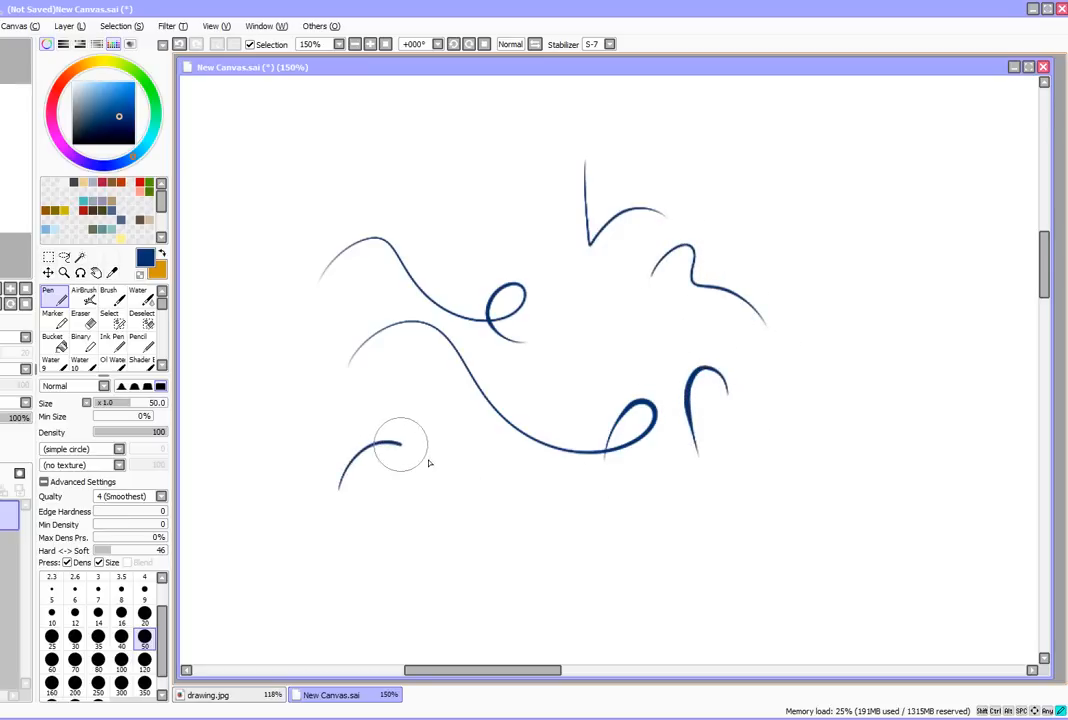
pyautogui.moveTo(420, 456); pyautogui.dragTo(360, 520)
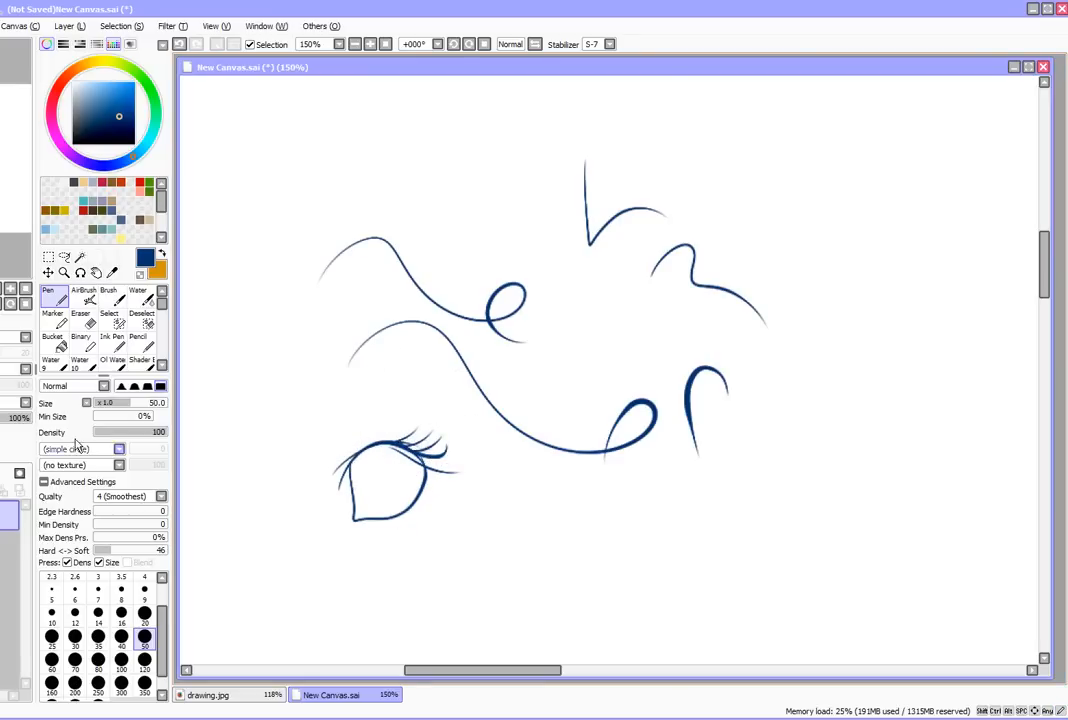
pyautogui.moveTo(300, 164); pyautogui.dragTo(564, 220)
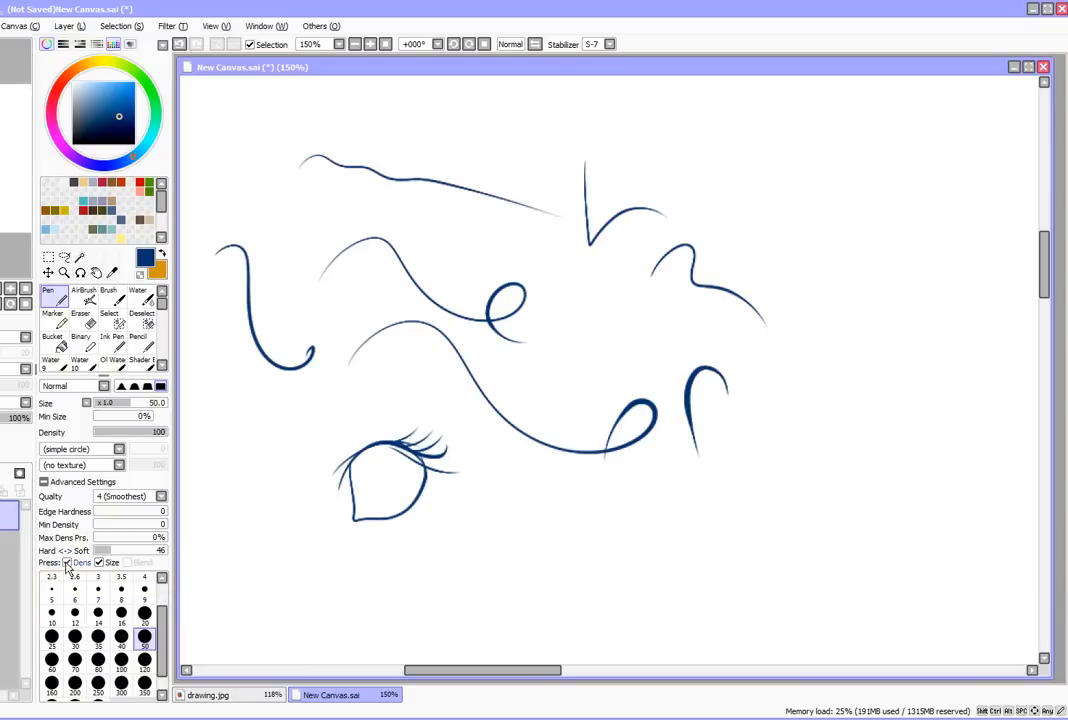
# Sweep a long tapering line, a curling stroke and thick bold strokes over the eye sketch.
pyautogui.moveTo(260, 568); pyautogui.dragTo(656, 552)
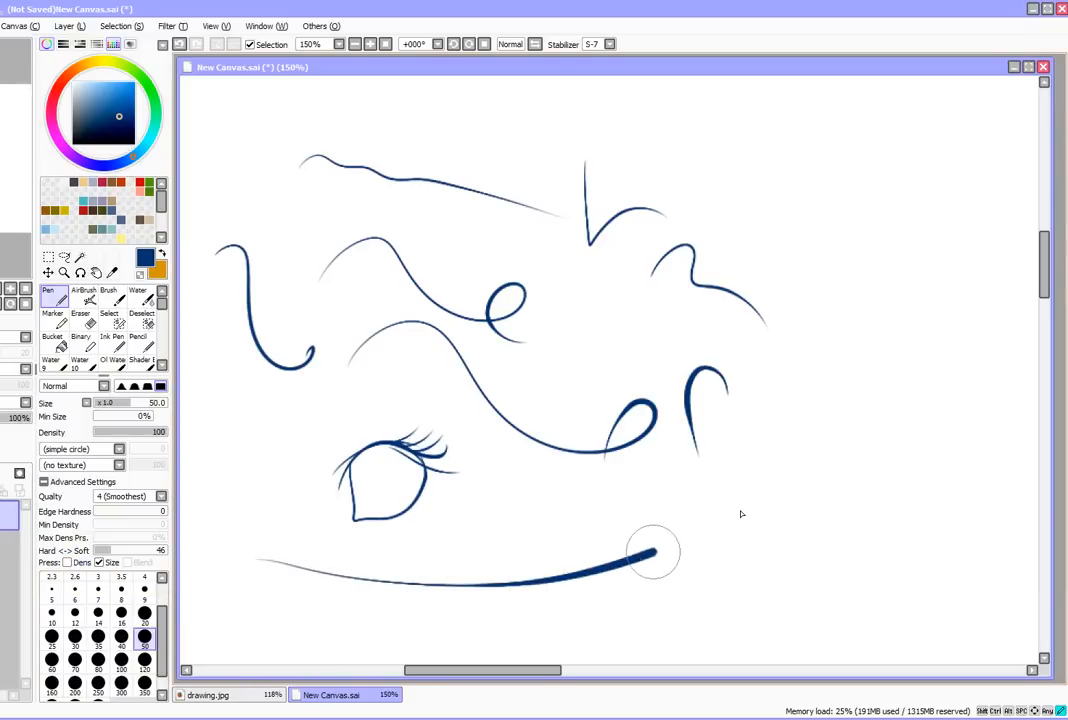
pyautogui.moveTo(656, 552); pyautogui.dragTo(790, 440)
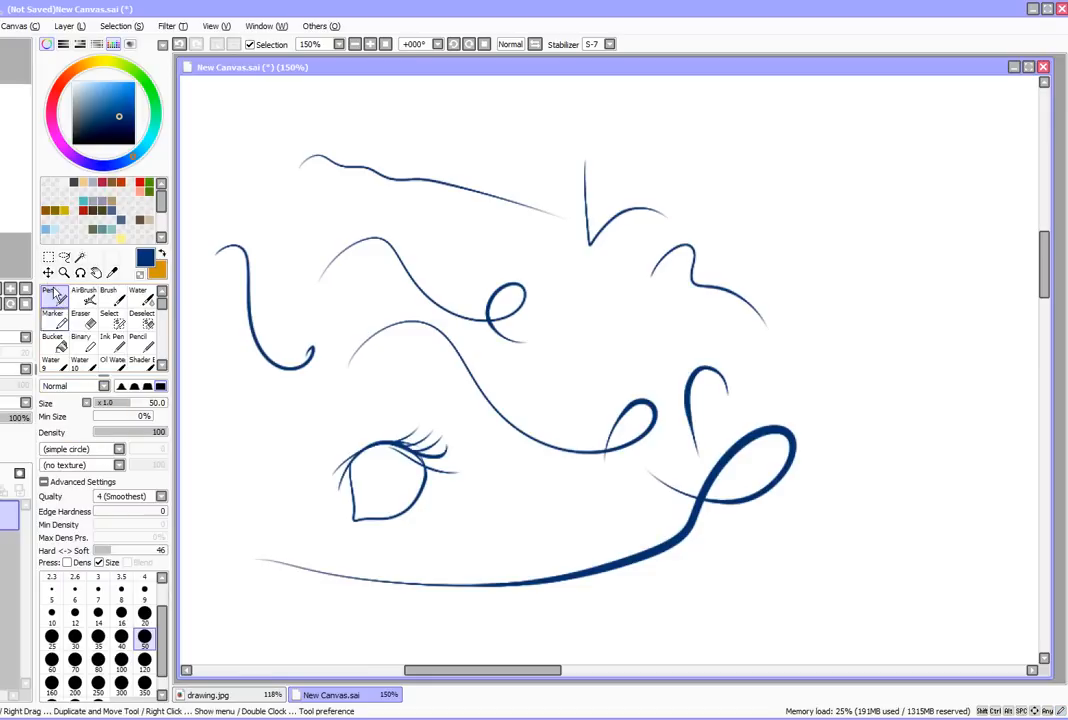
pyautogui.moveTo(204, 490); pyautogui.dragTo(290, 520)
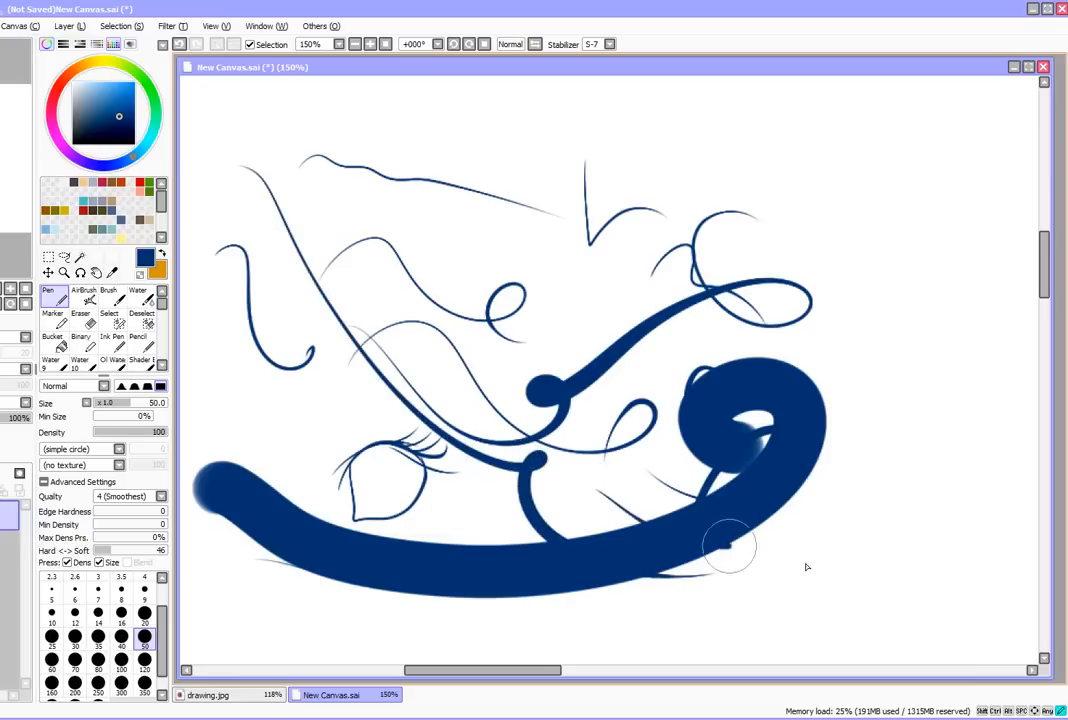
pyautogui.click(604, 44)
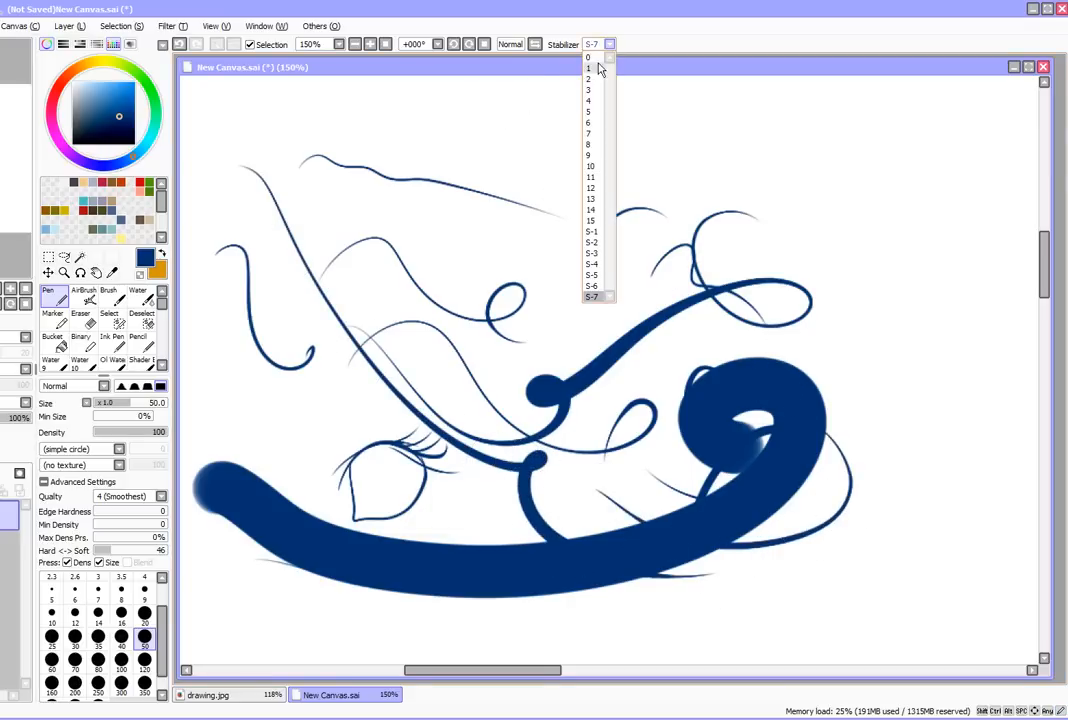
# Drop the stabilizer to 0 and draw an unstabilized test line for comparison.
pyautogui.click(584, 56)
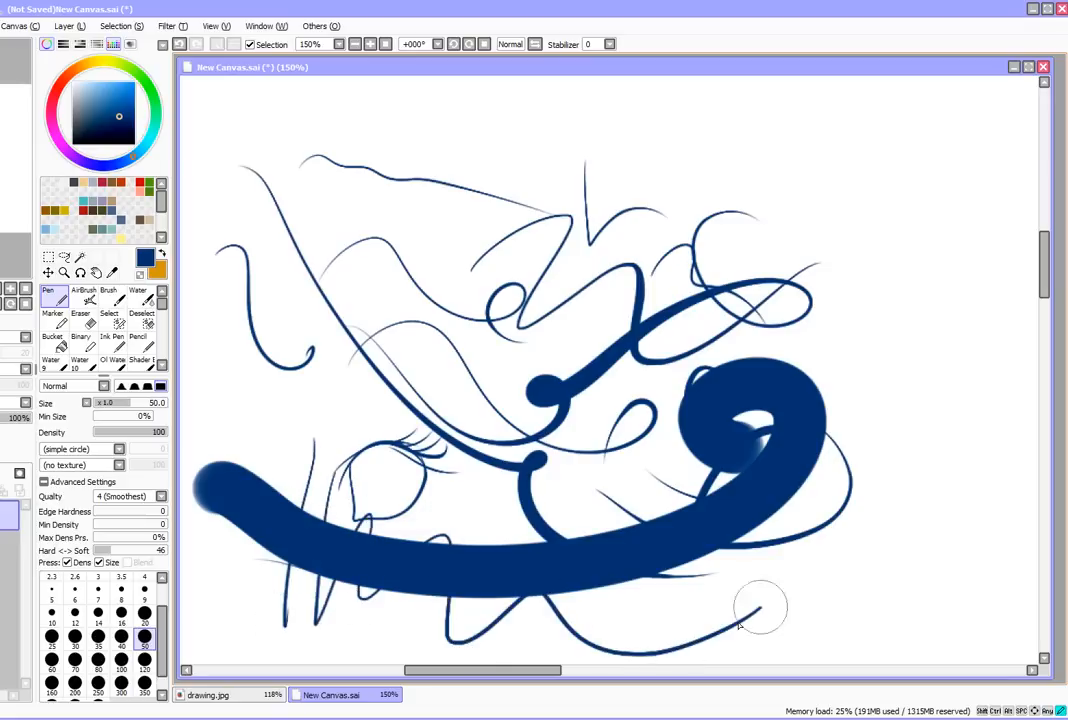
pyautogui.moveTo(760, 610); pyautogui.dragTo(880, 160)
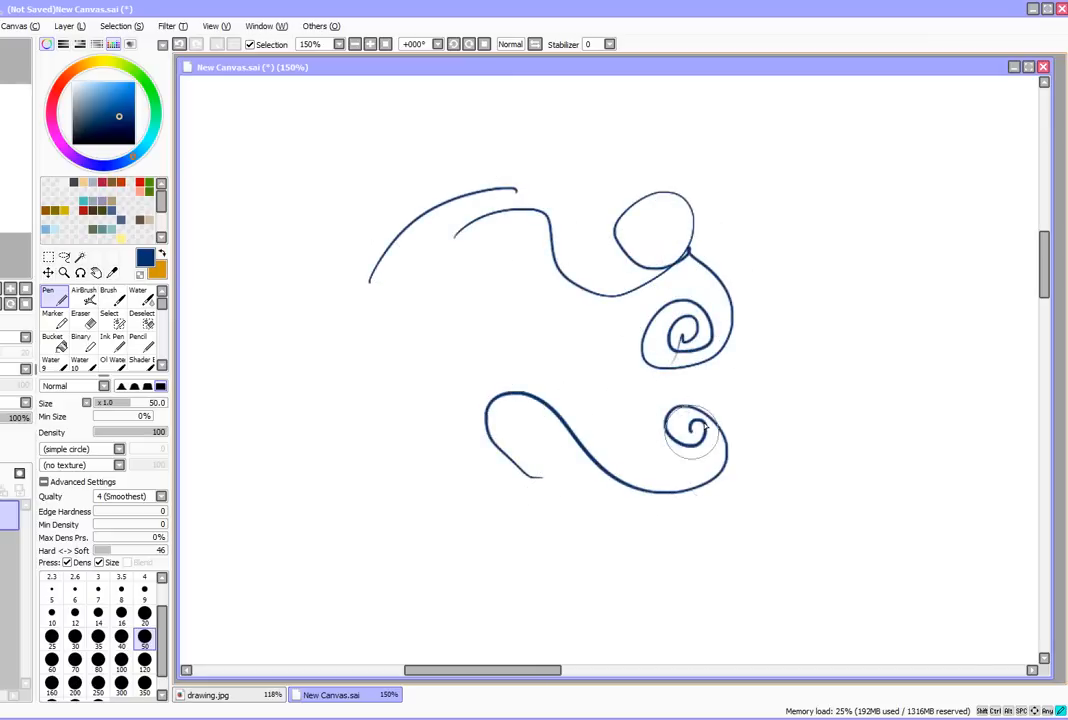
# Flick a few short thin hatch dashes beside the lower spiral.
pyautogui.moveTo(710, 420); pyautogui.dragTo(770, 390)
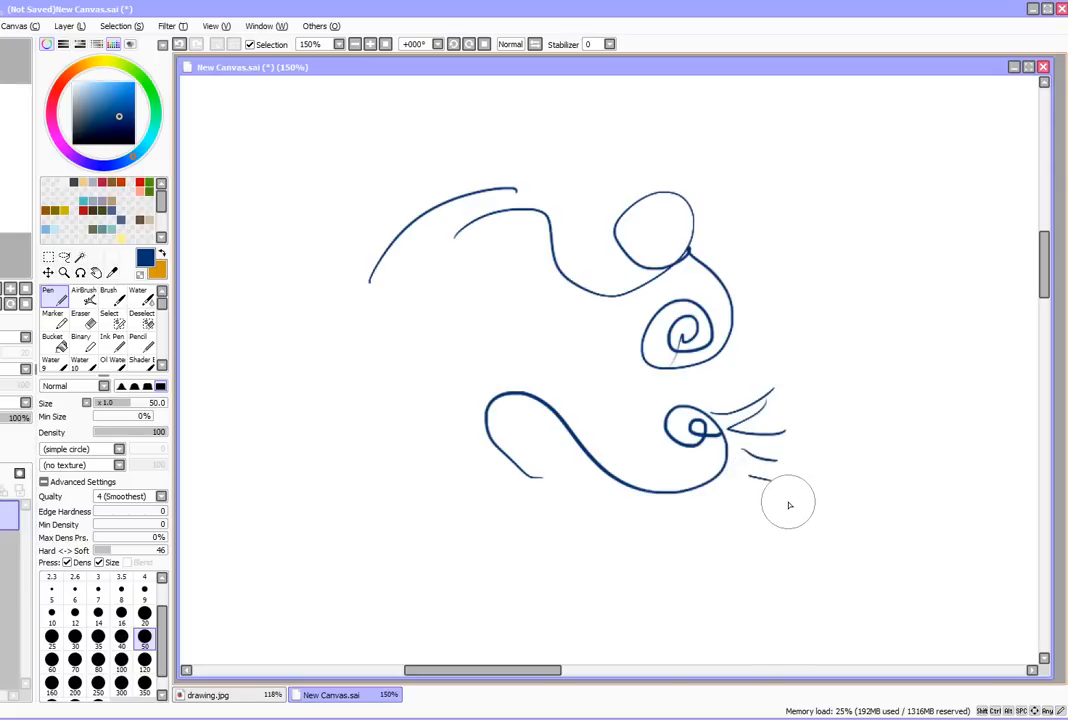
pyautogui.moveTo(510, 448)
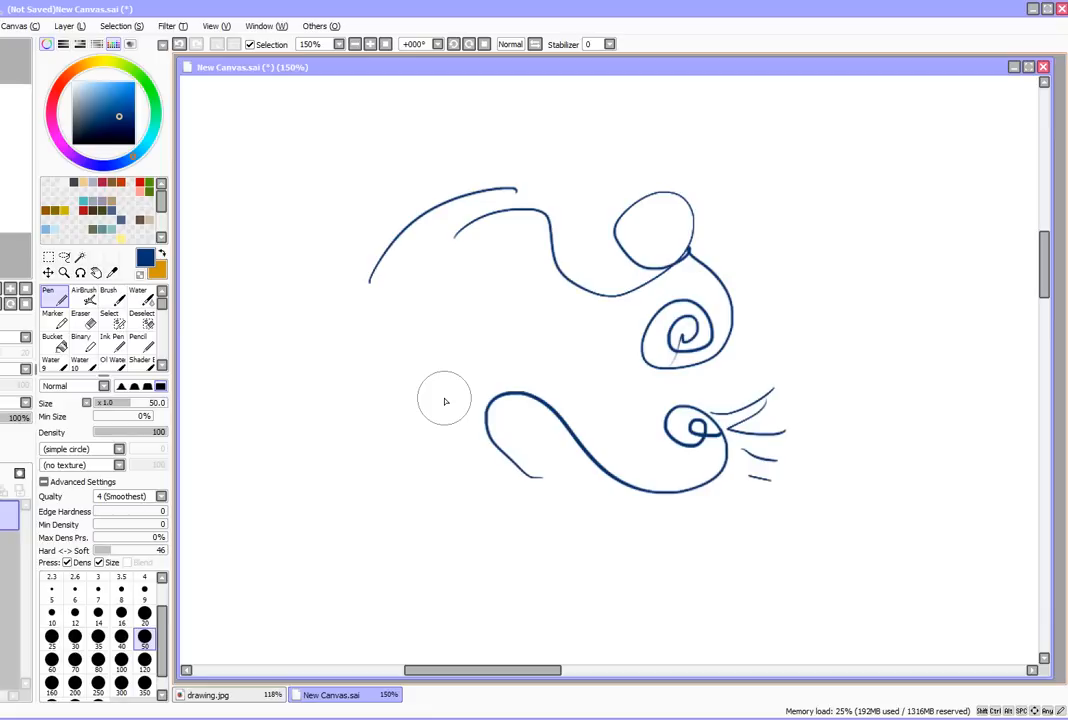
pyautogui.moveTo(440, 398)
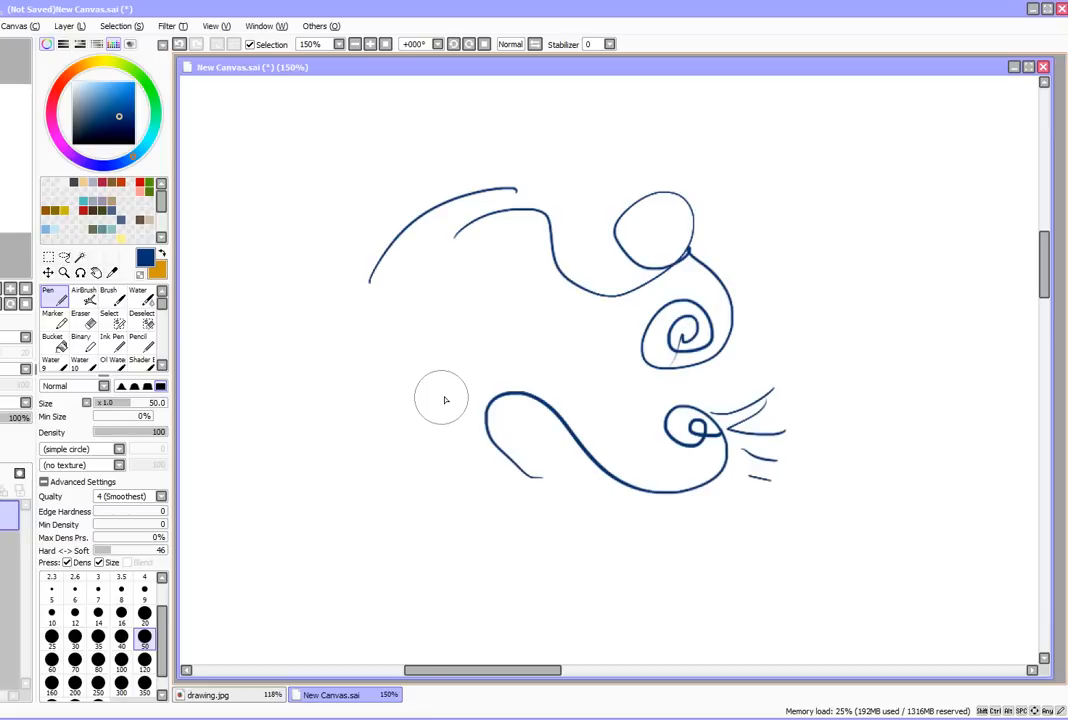
pyautogui.moveTo(368, 532)
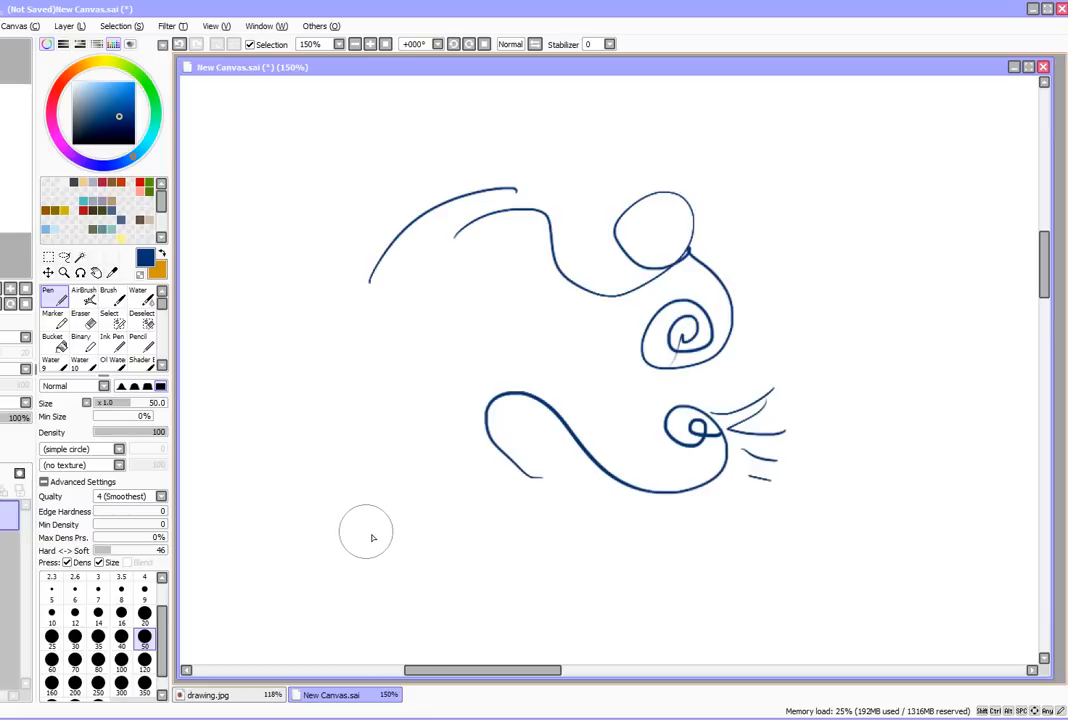